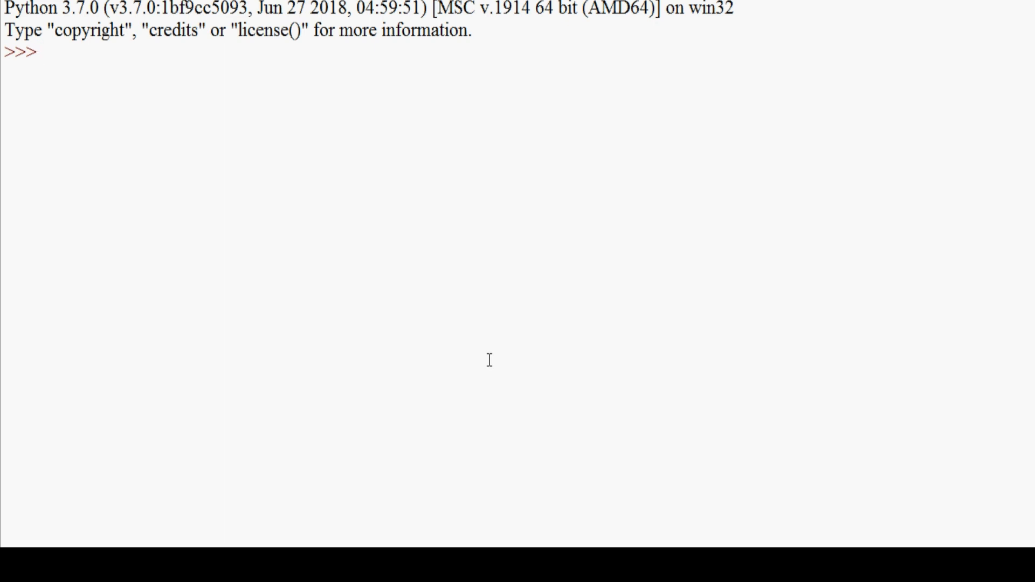
- Enter the comment #bitwise operator as the first line in the IDLE shell
{"action": "left_click", "coordinate": [39, 52]}
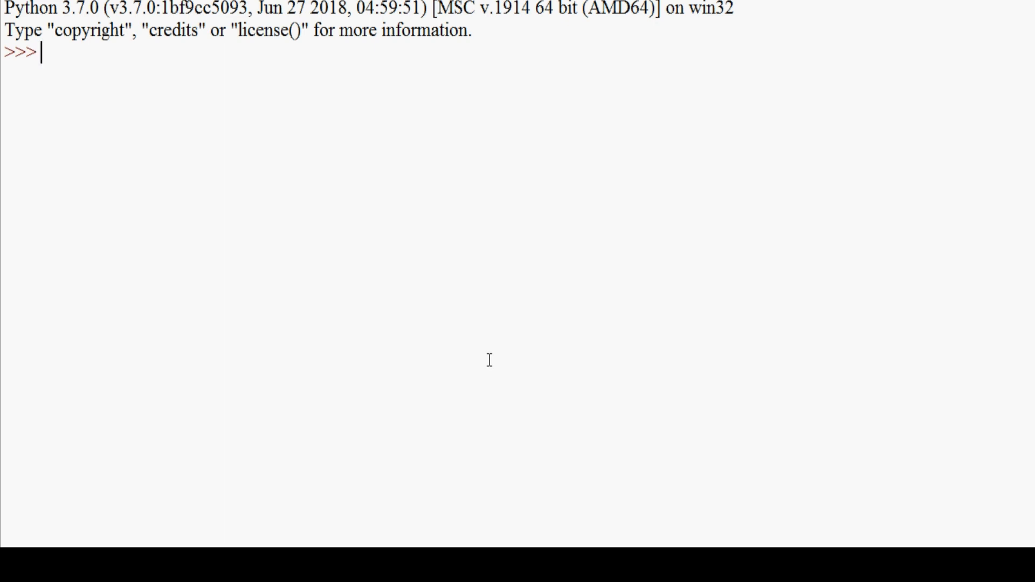
{"action": "type", "text": "#bitwis"}
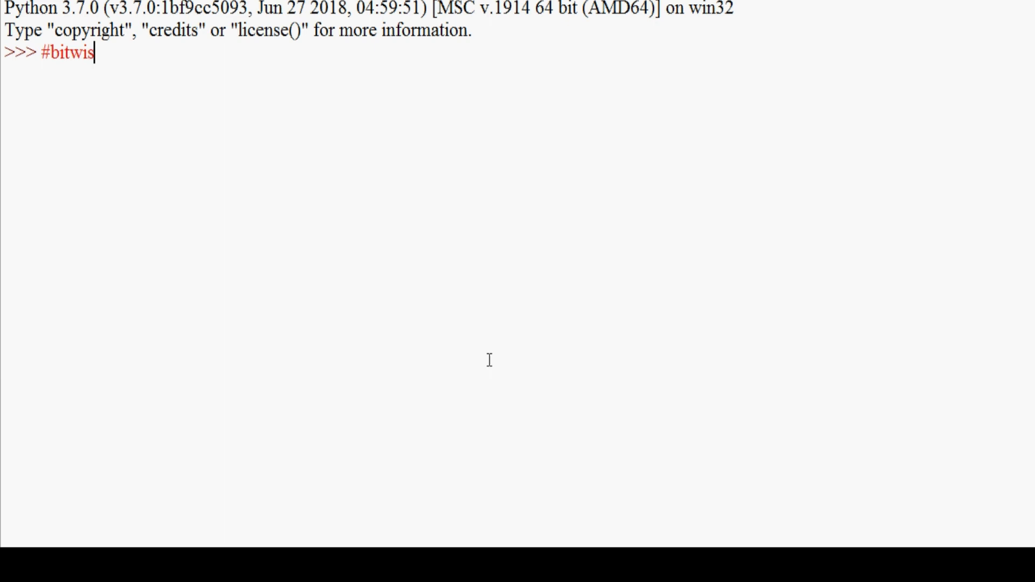
{"action": "type", "text": "e operator"}
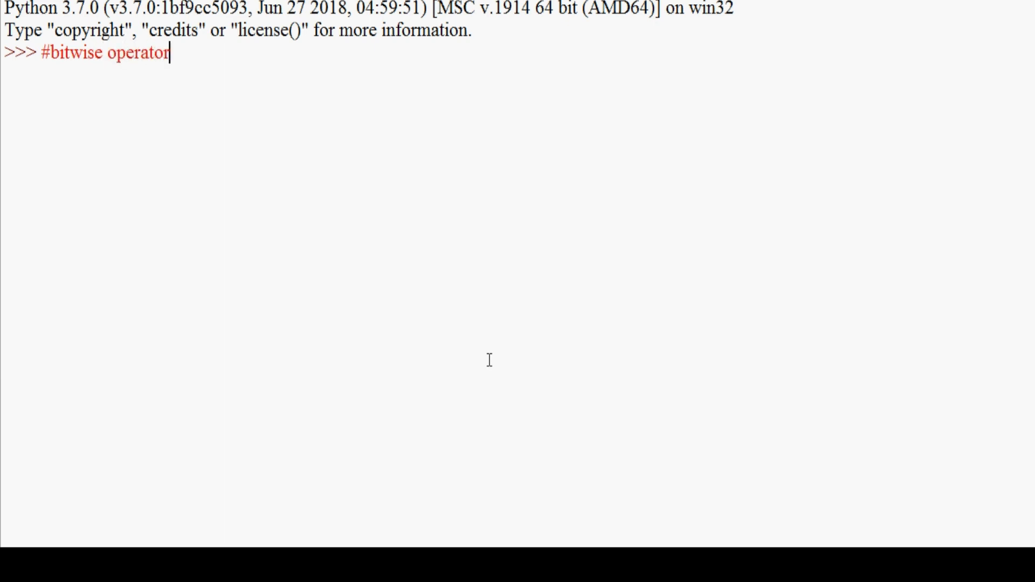
{"action": "key", "text": "enter"}
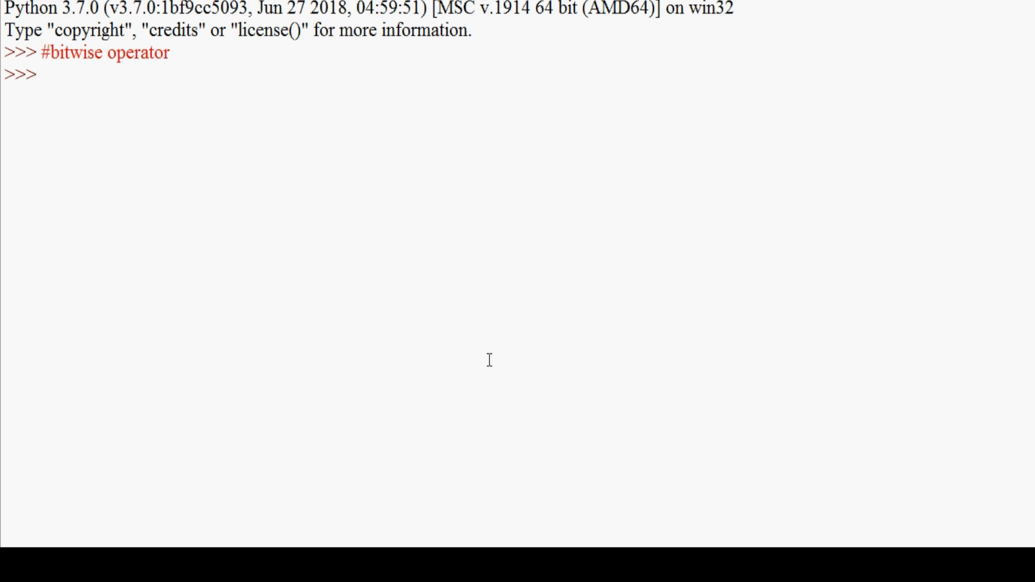
- Enter a comment listing the operators &, |, ^, ~, << and >>, then start the next comment
{"action": "type", "text": "#"}
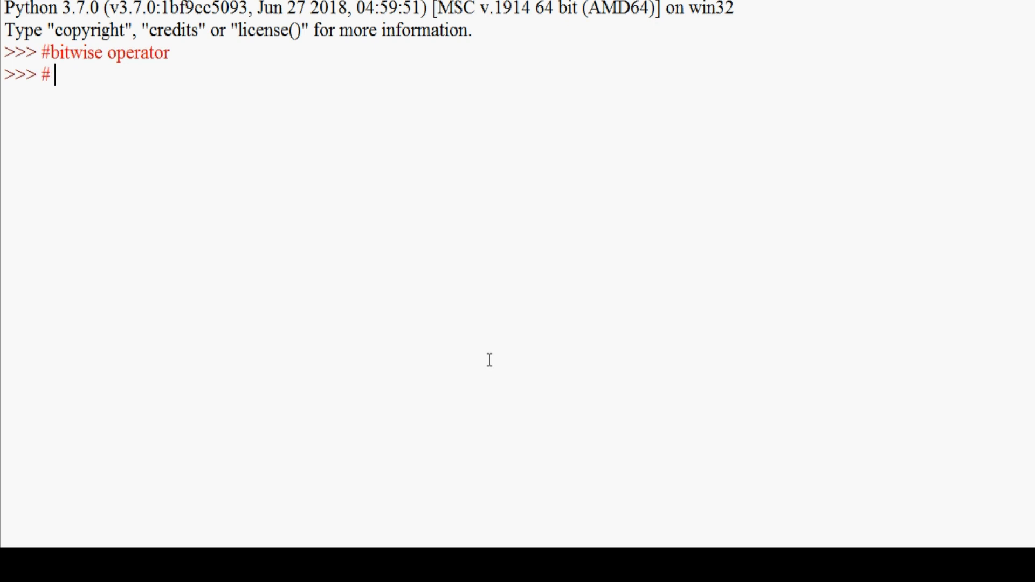
{"action": "type", "text": "&,"}
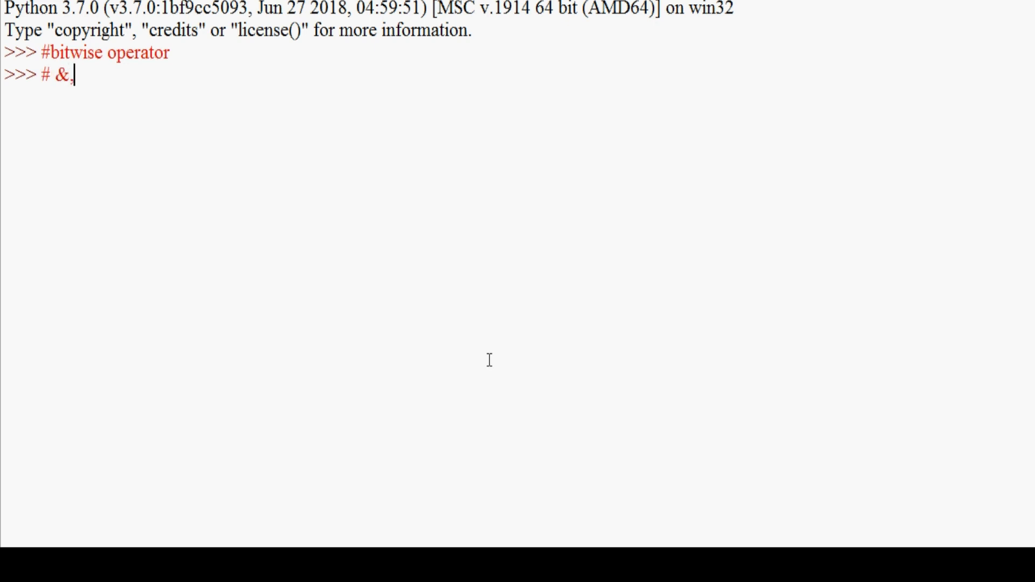
{"action": "type", "text": "| ,"}
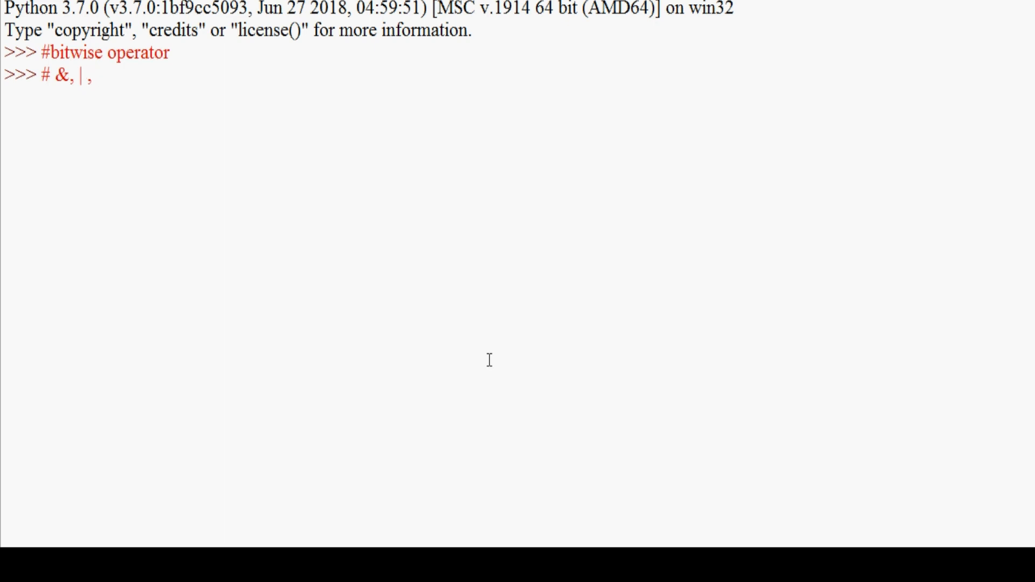
{"action": "type", "text": "^,"}
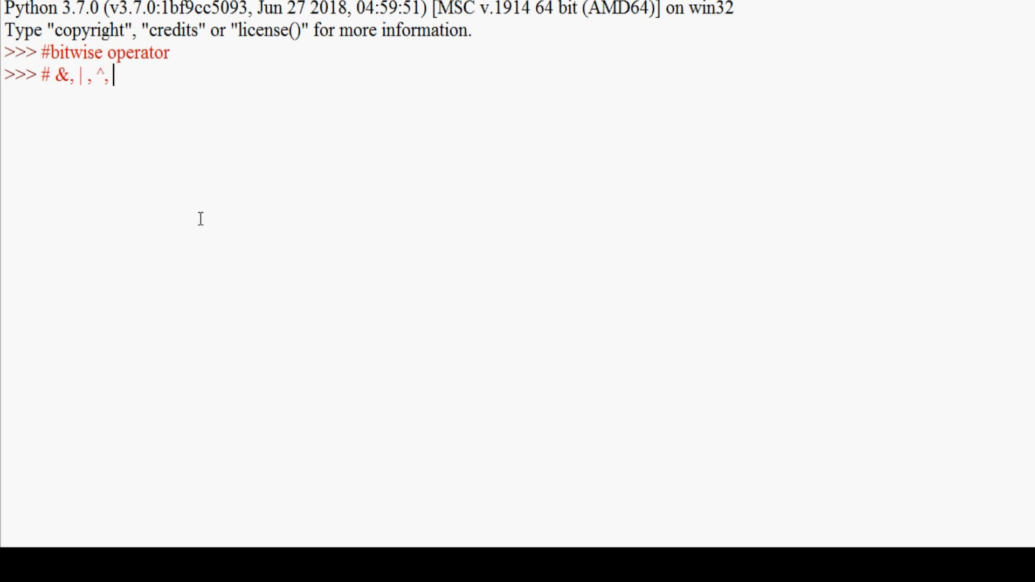
{"action": "type", "text": "~"}
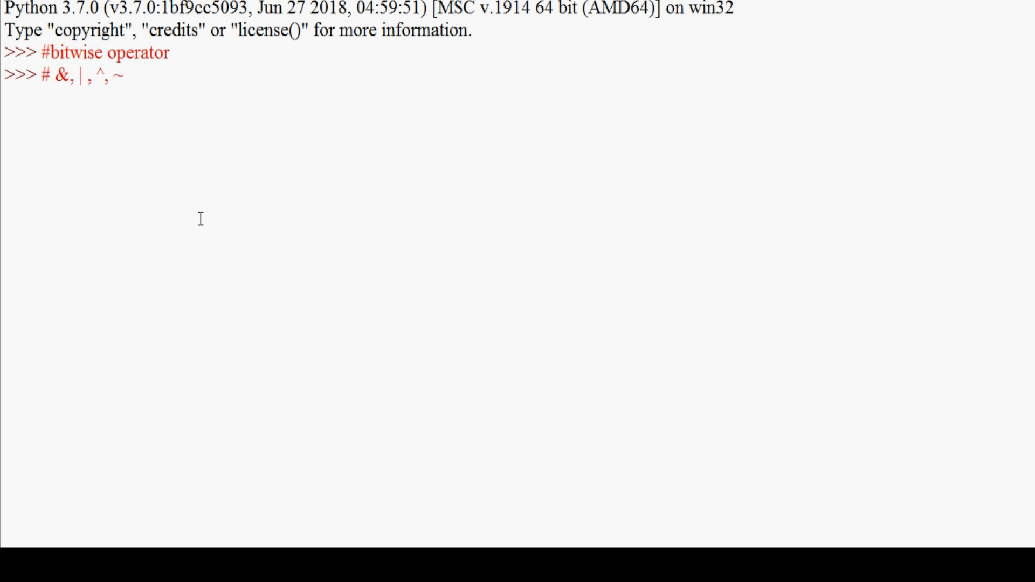
{"action": "type", "text": ","}
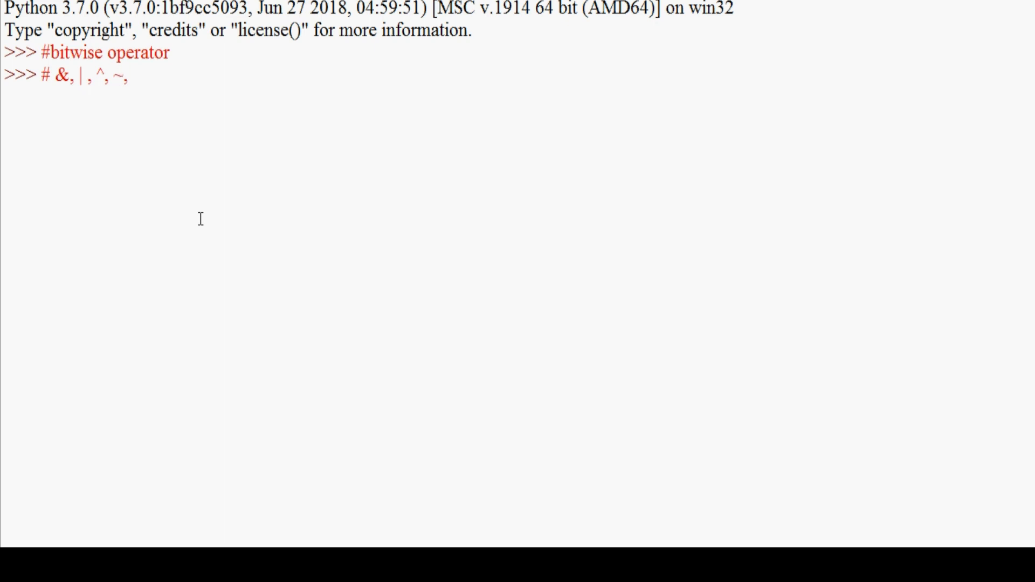
{"action": "type", "text": "<<,"}
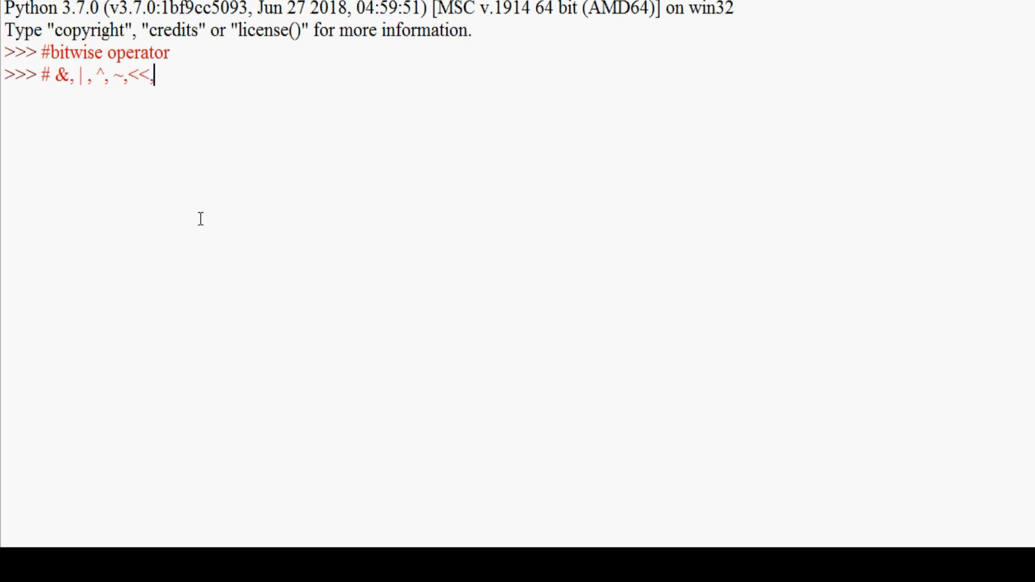
{"action": "type", "text": ">>"}
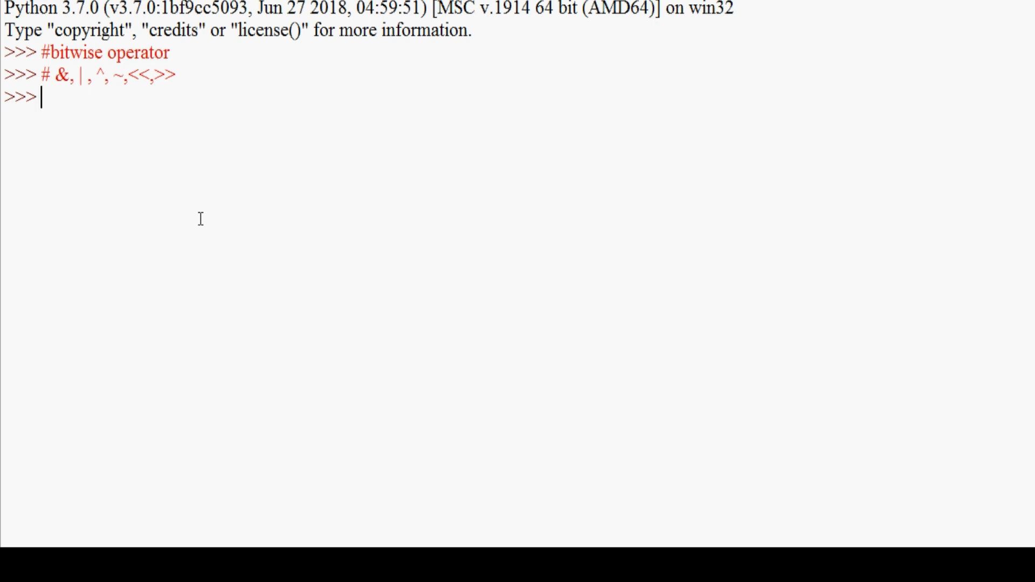
{"action": "type", "text": "#"}
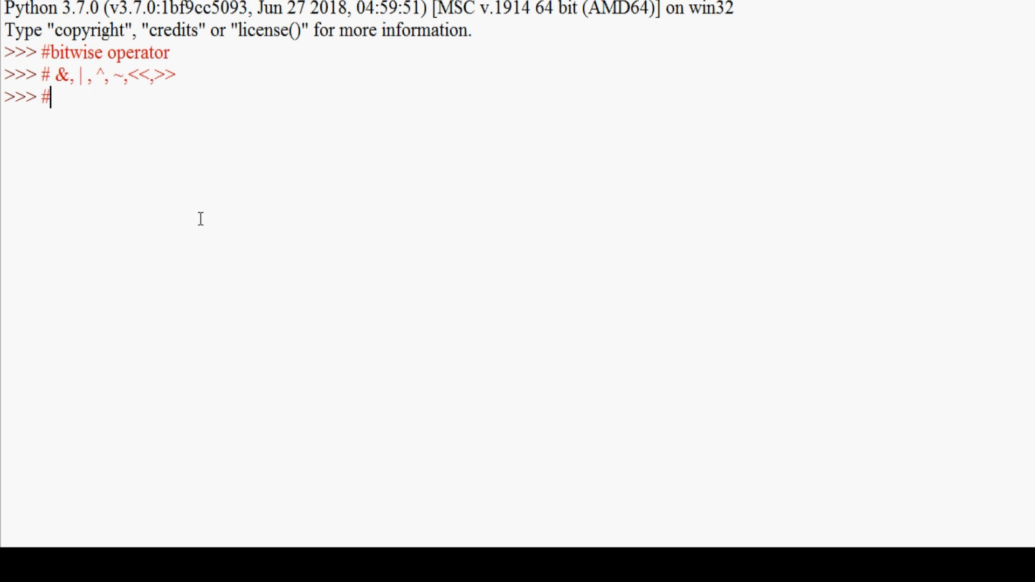
- Enter the #& heading and evaluate 2 & 3, which returns 2
{"action": "type", "text": "&"}
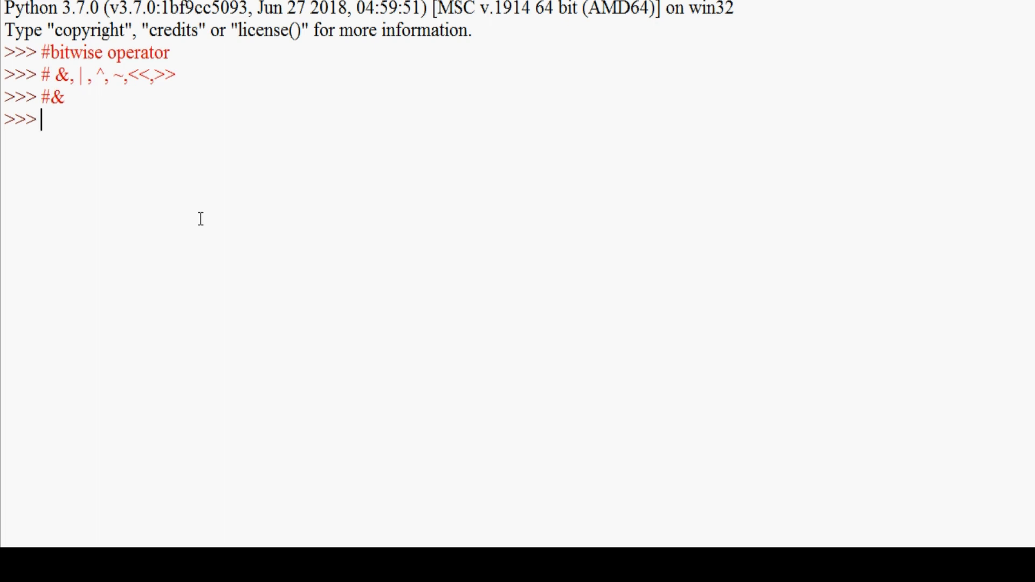
{"action": "type", "text": "2"}
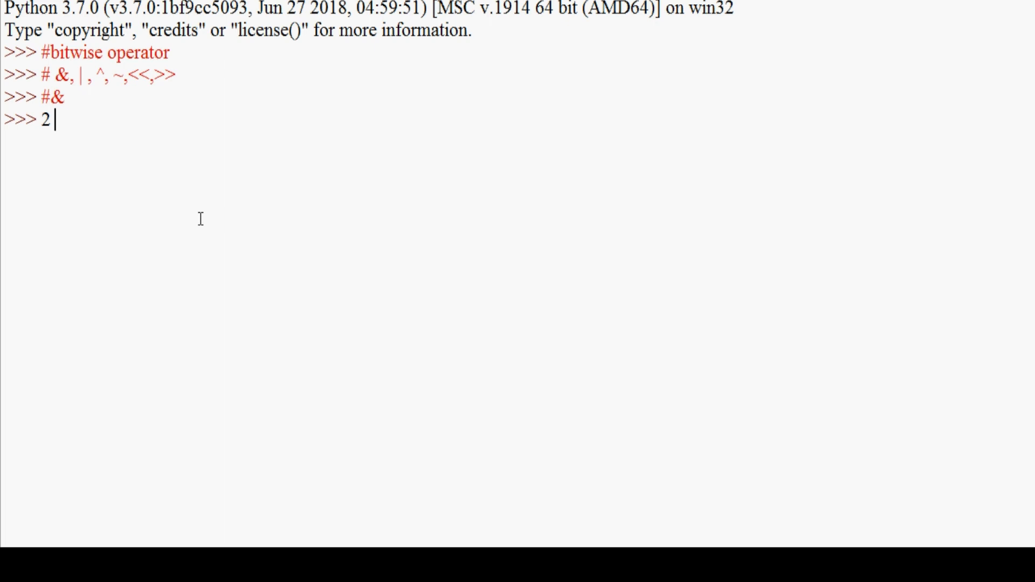
{"action": "type", "text": "& 3"}
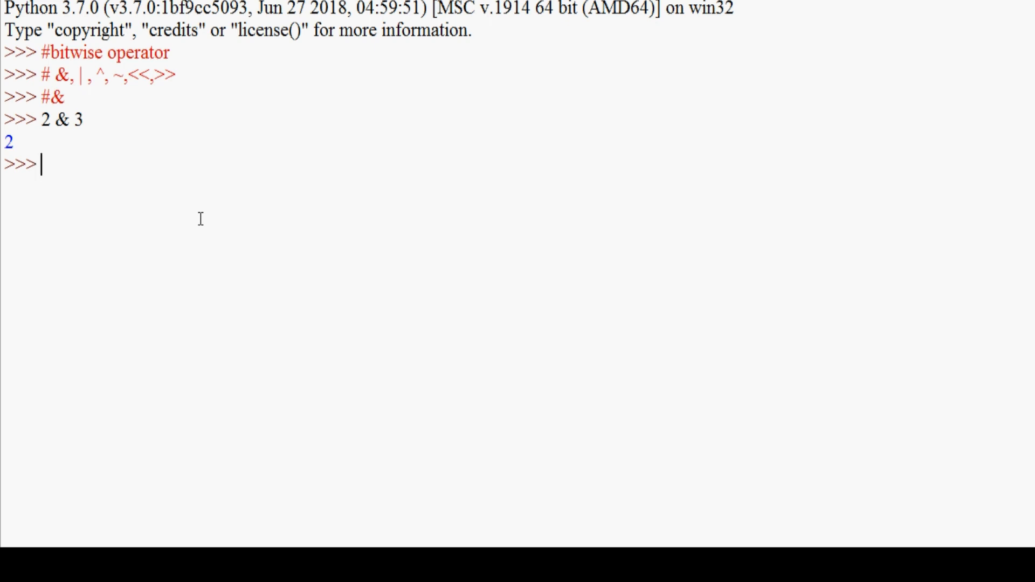
{"action": "type", "text": "#"}
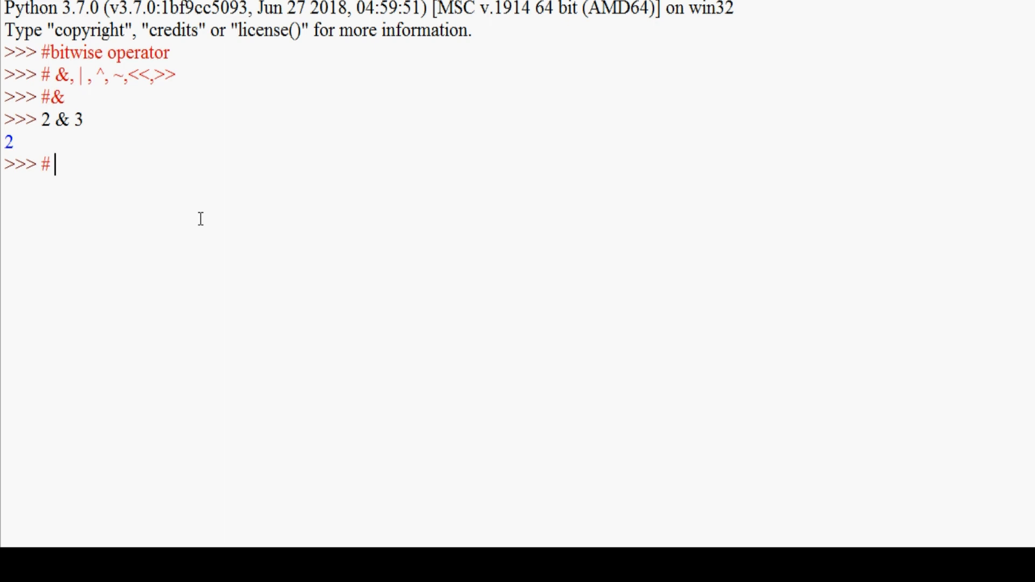
- Write comments showing 2 as binary 0010 and 3 as binary 0011
{"action": "type", "text": "2 --"}
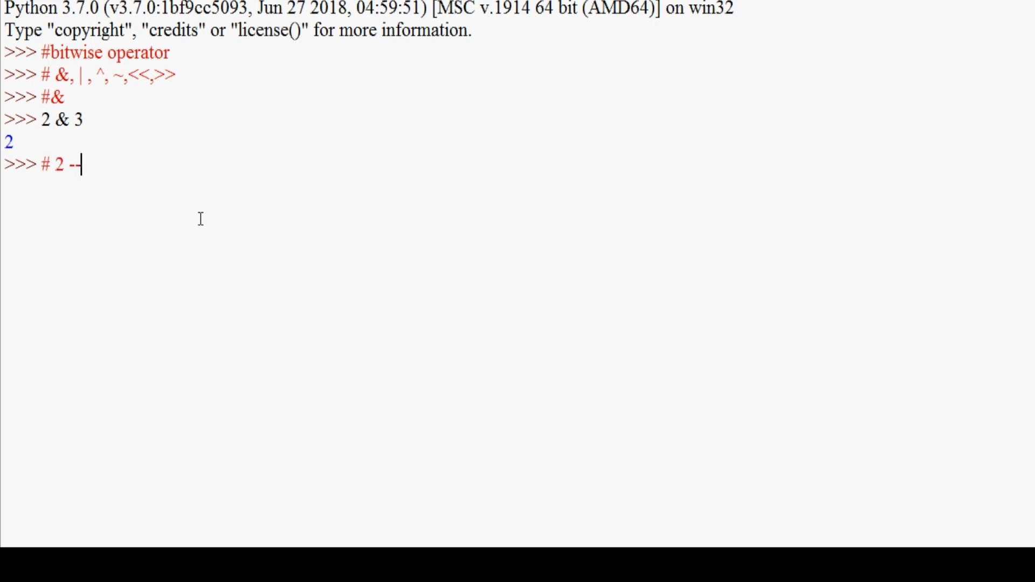
{"action": "type", "text": ">"}
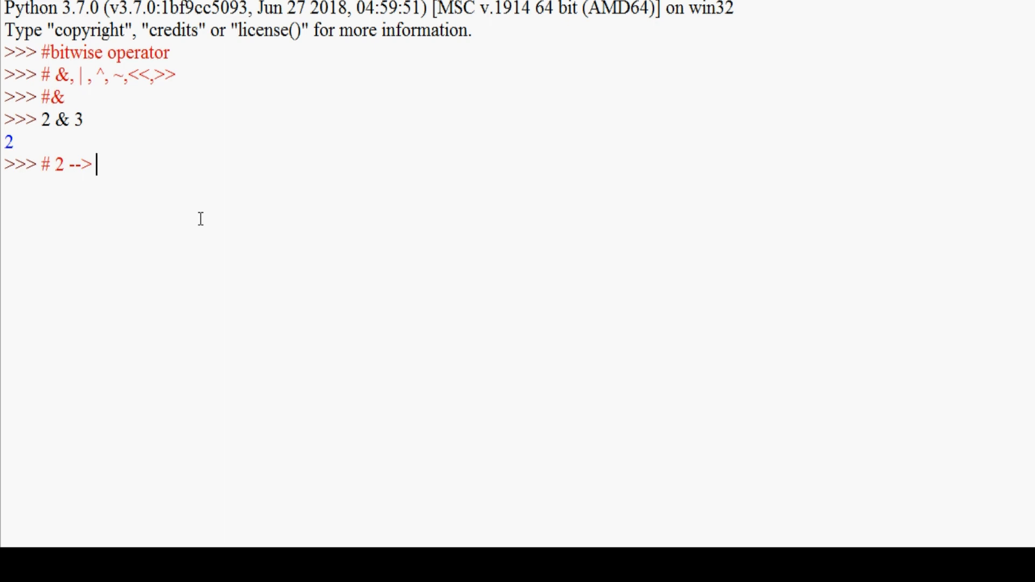
{"action": "type", "text": "0010"}
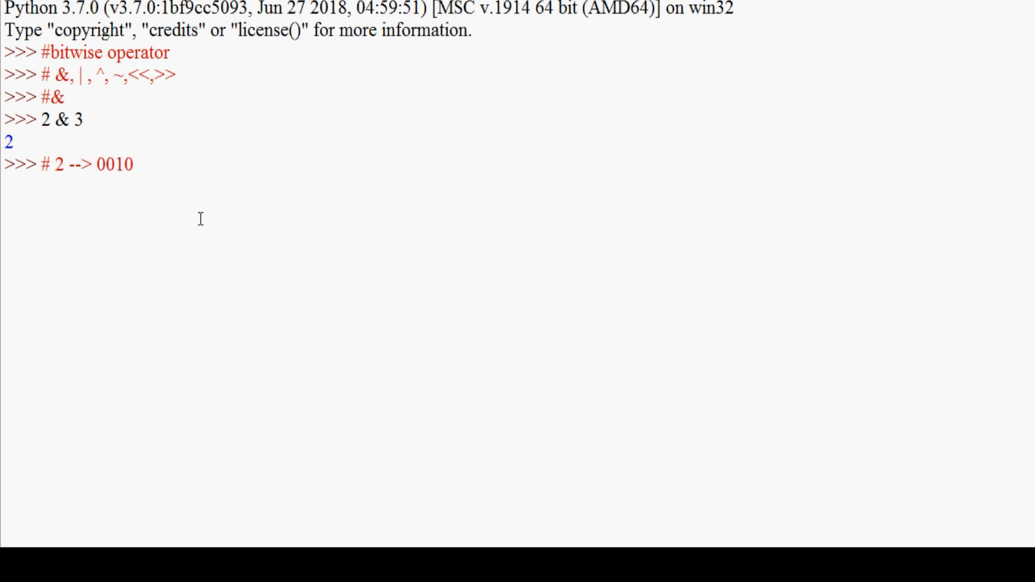
{"action": "type", "text": "#"}
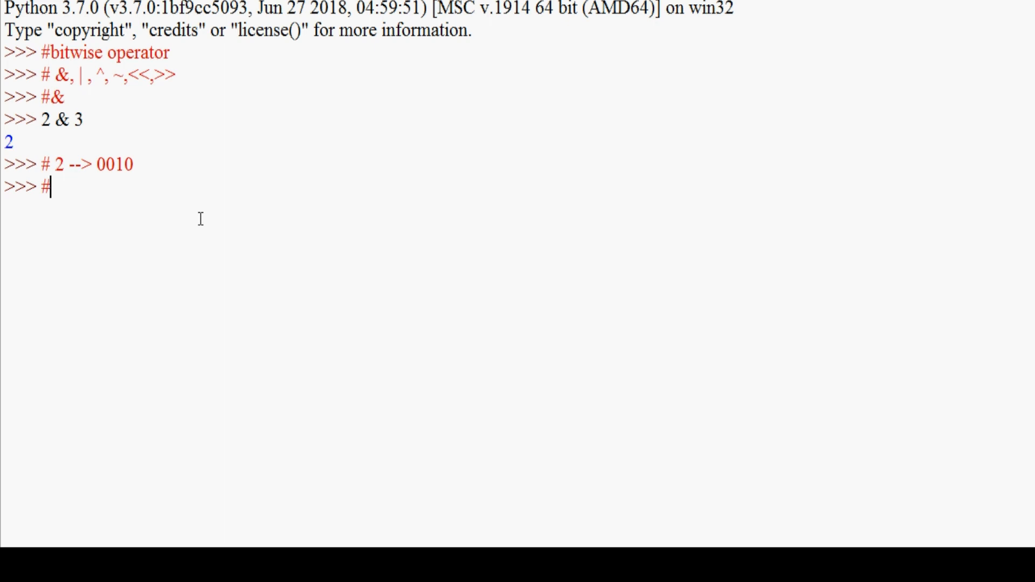
{"action": "type", "text": "3"}
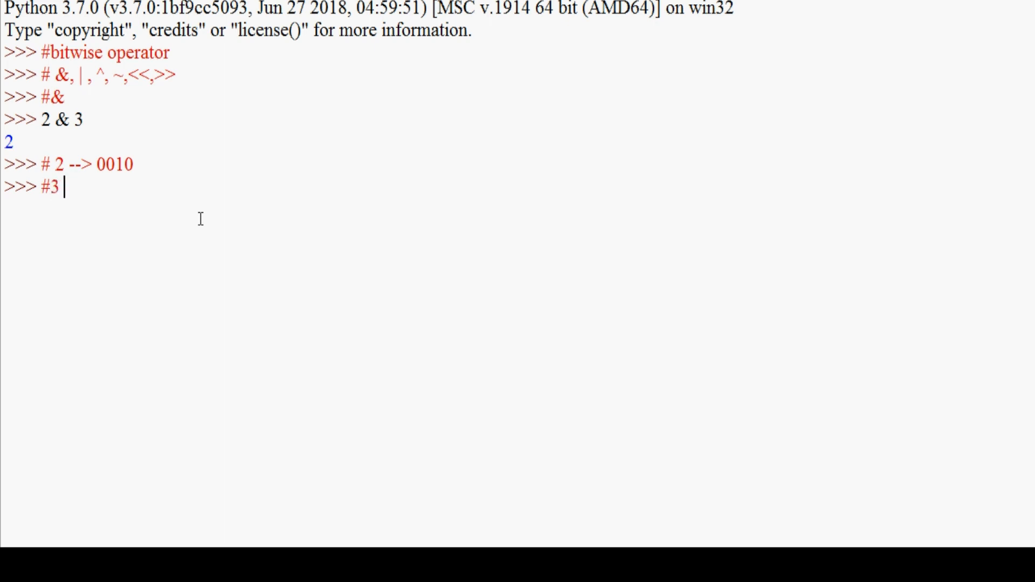
{"action": "type", "text": "--"}
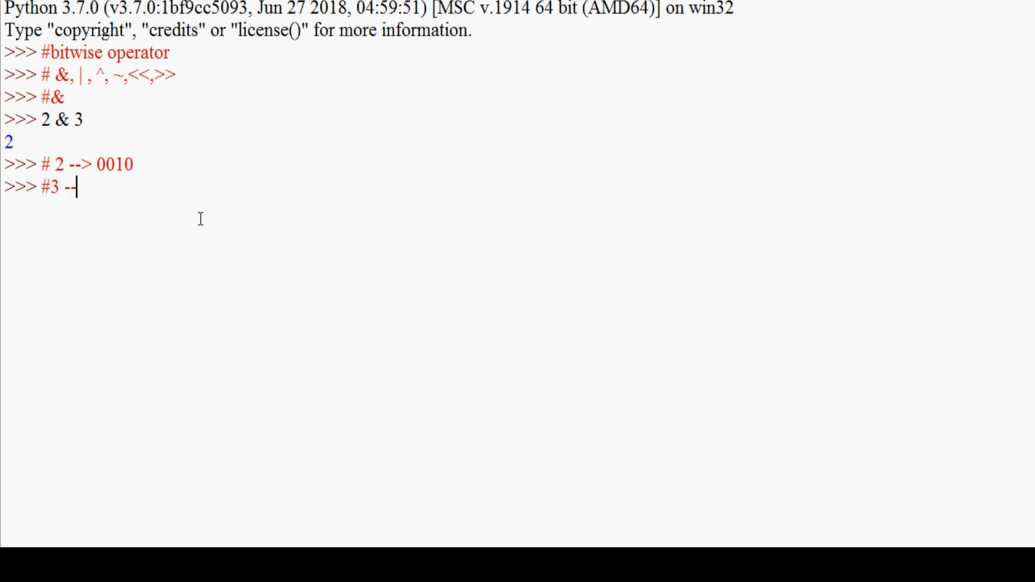
{"action": "type", "text": ">"}
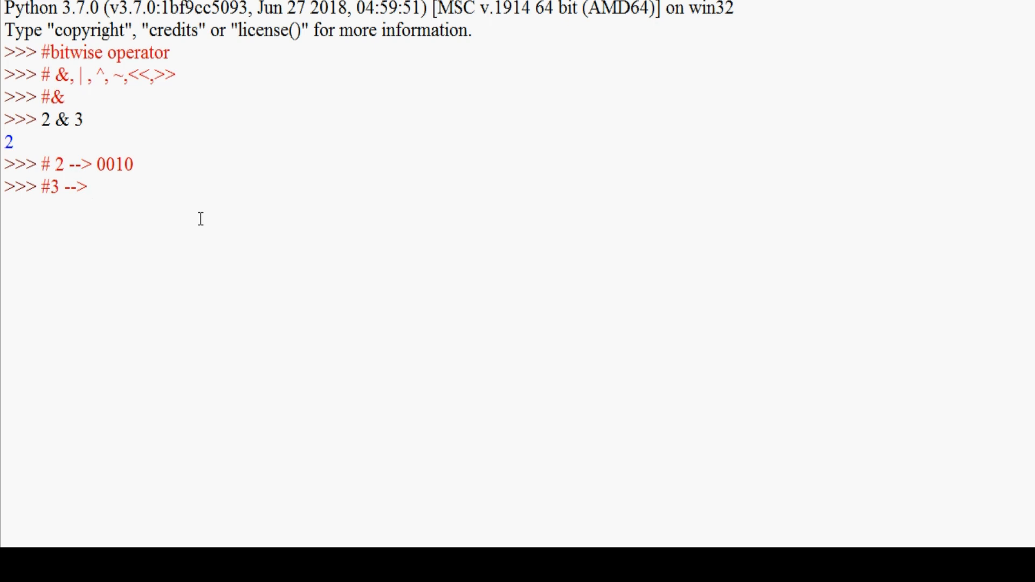
{"action": "type", "text": "0011"}
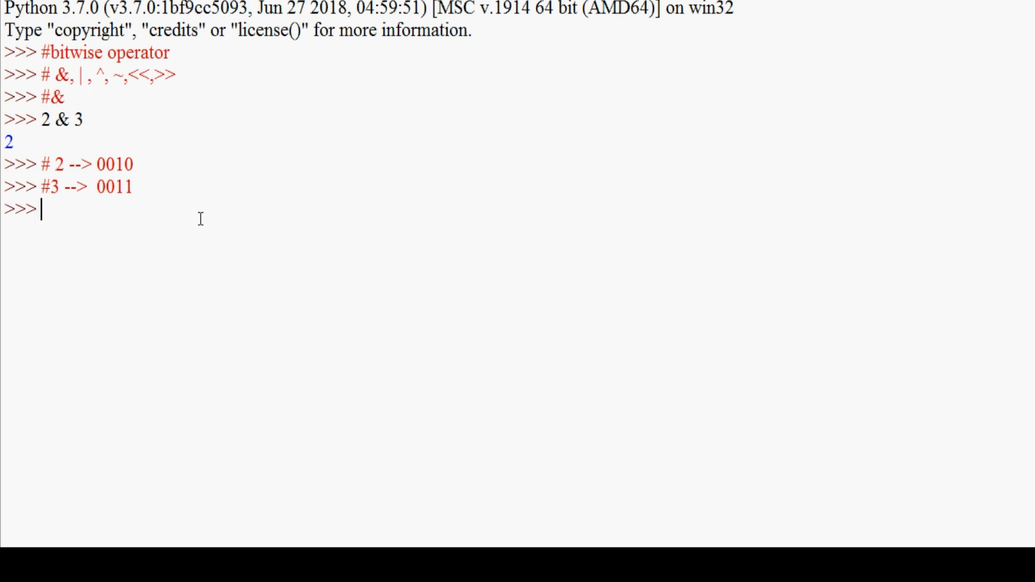
- Write the comment giving the AND result 0010 --> 2, then start the # | heading
{"action": "type", "text": "#"}
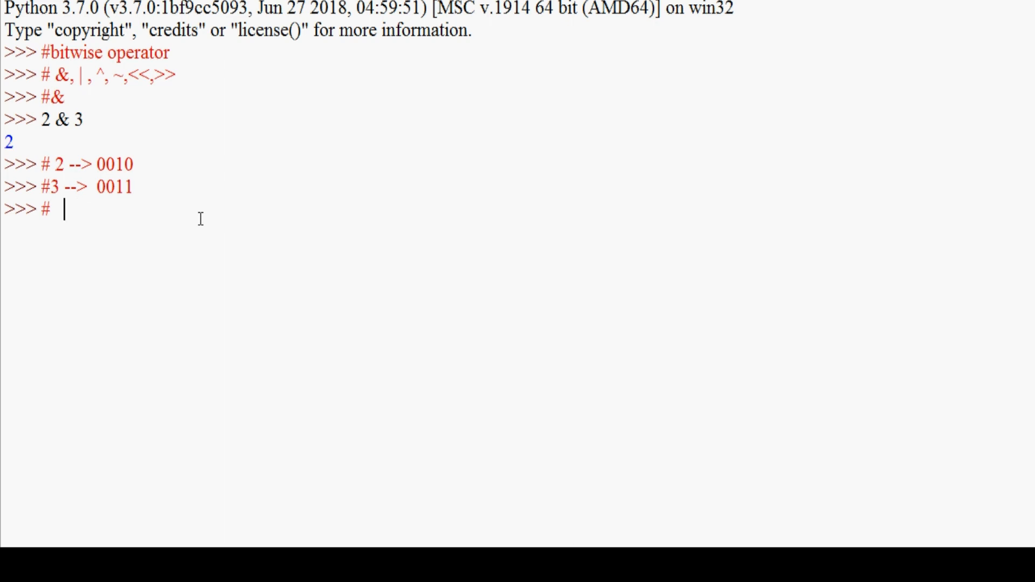
{"action": "type", "text": "->"}
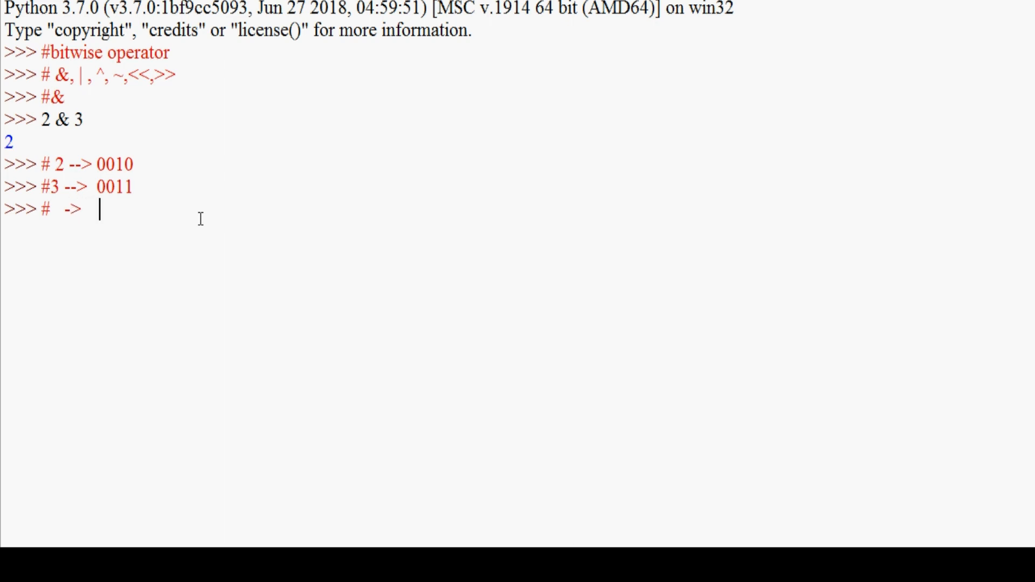
{"action": "type", "text": "001"}
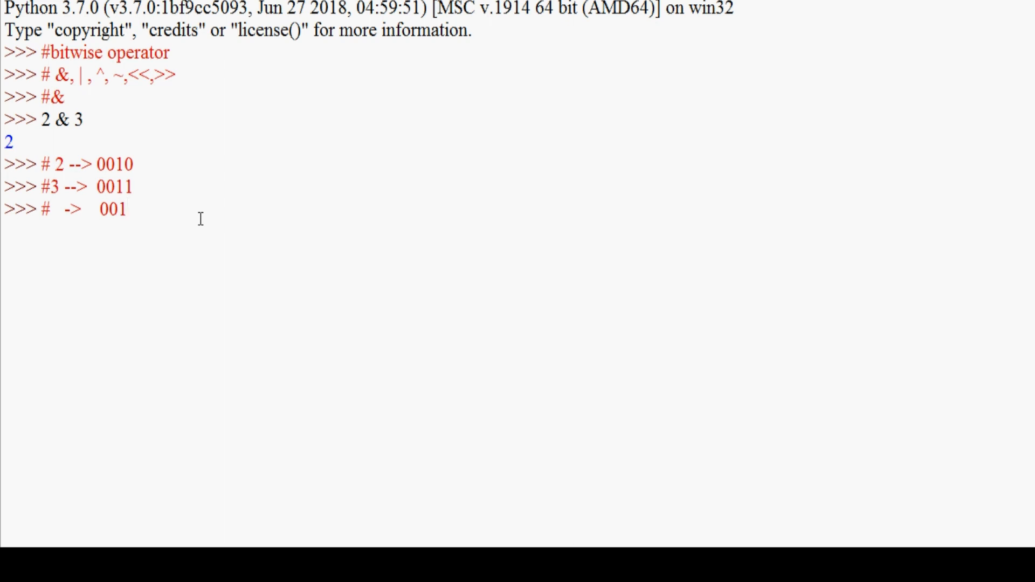
{"action": "type", "text": "0"}
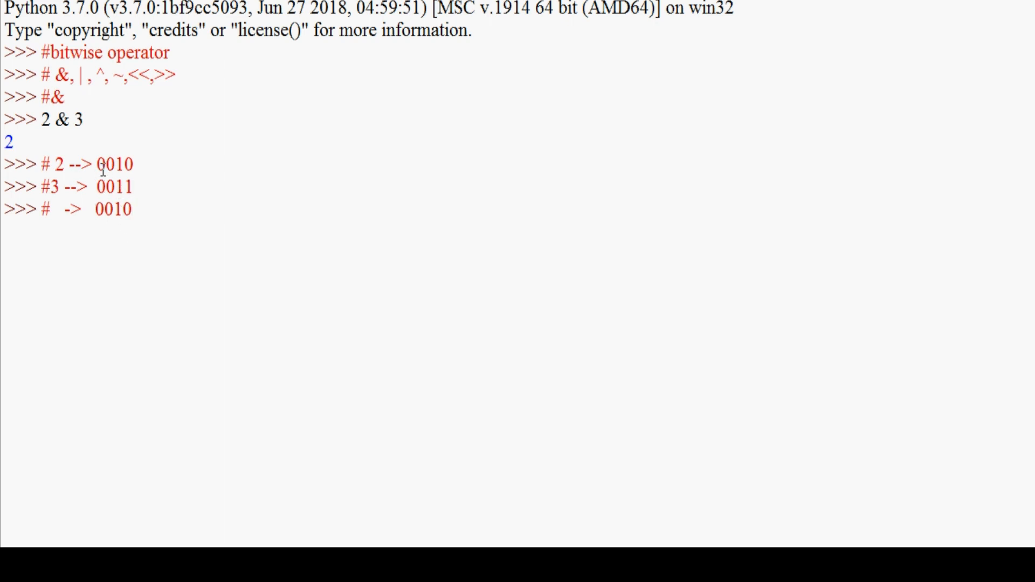
{"action": "type", "text": "--"}
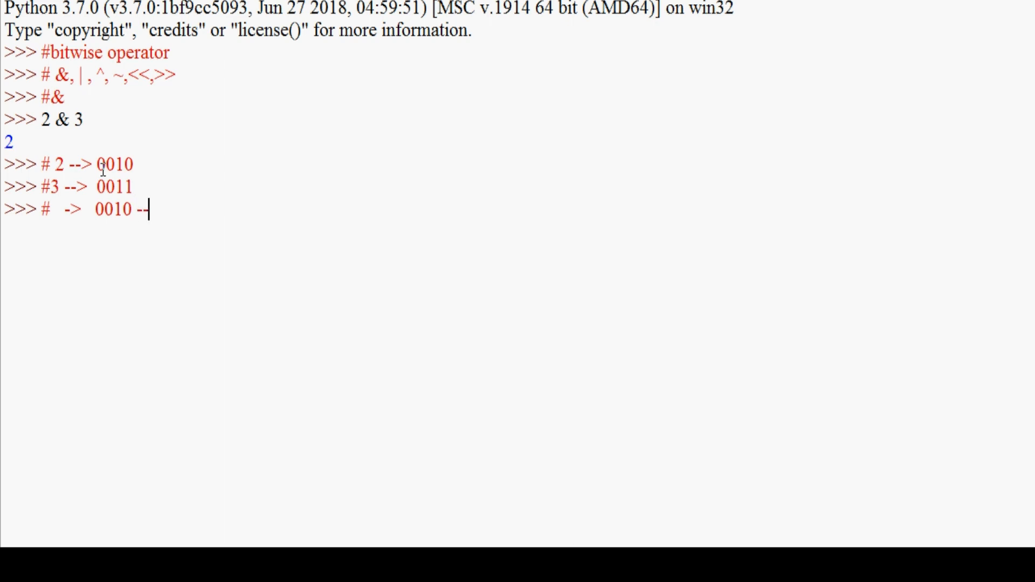
{"action": "type", "text": "> 2"}
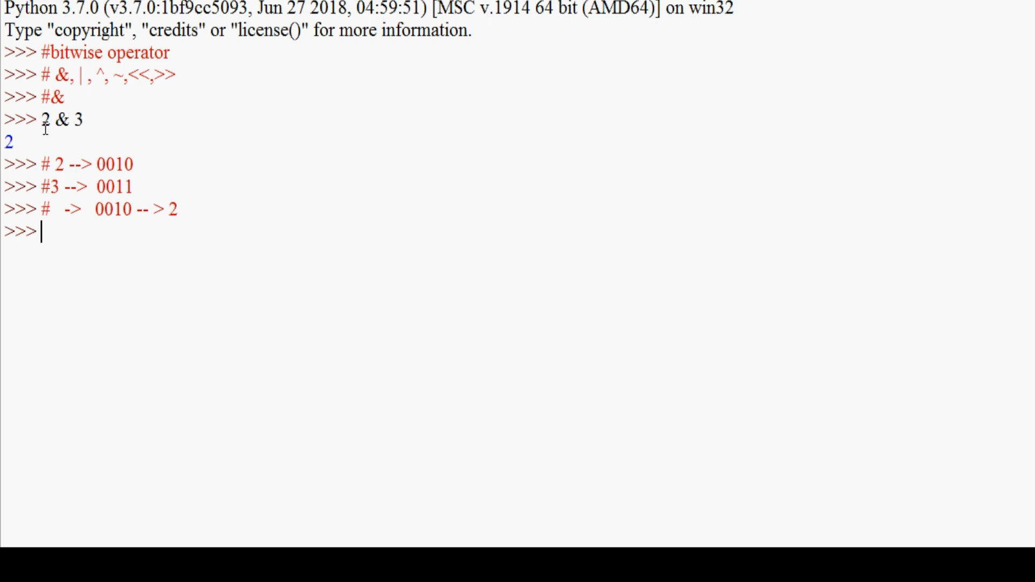
{"action": "type", "text": "# |"}
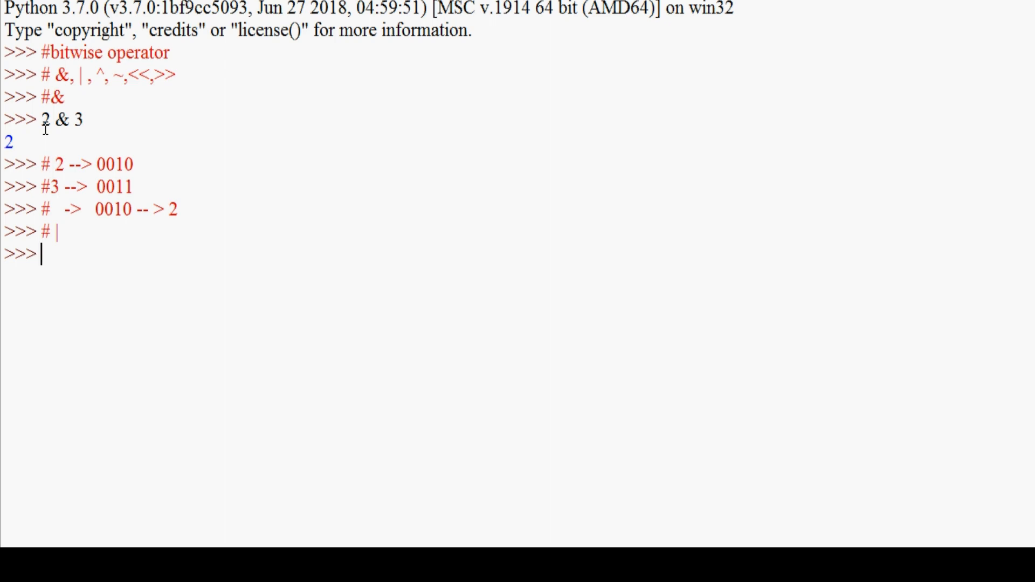
- Evaluate 2 | 3, which returns 3
{"action": "type", "text": "2"}
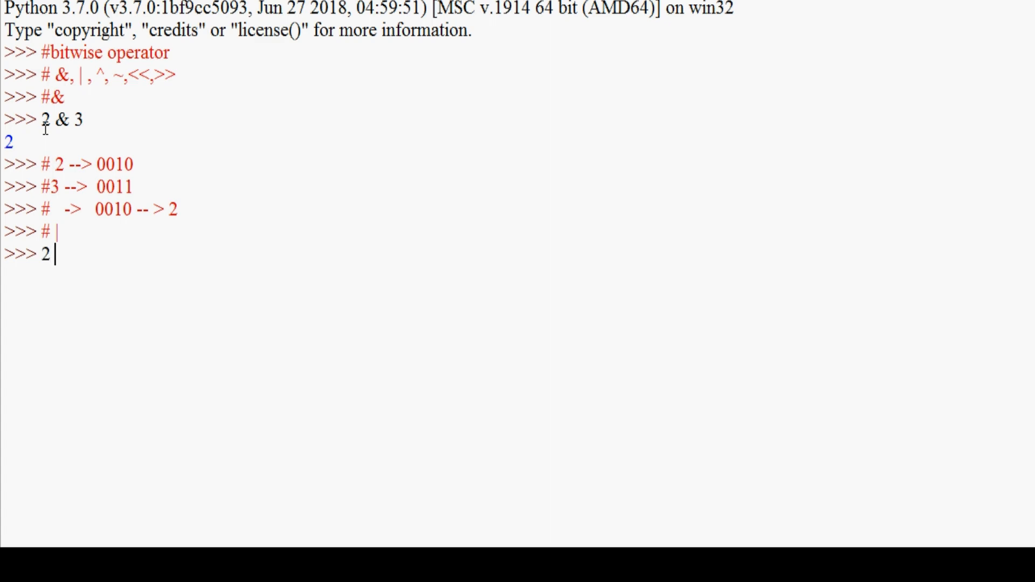
{"action": "type", "text": "| 3"}
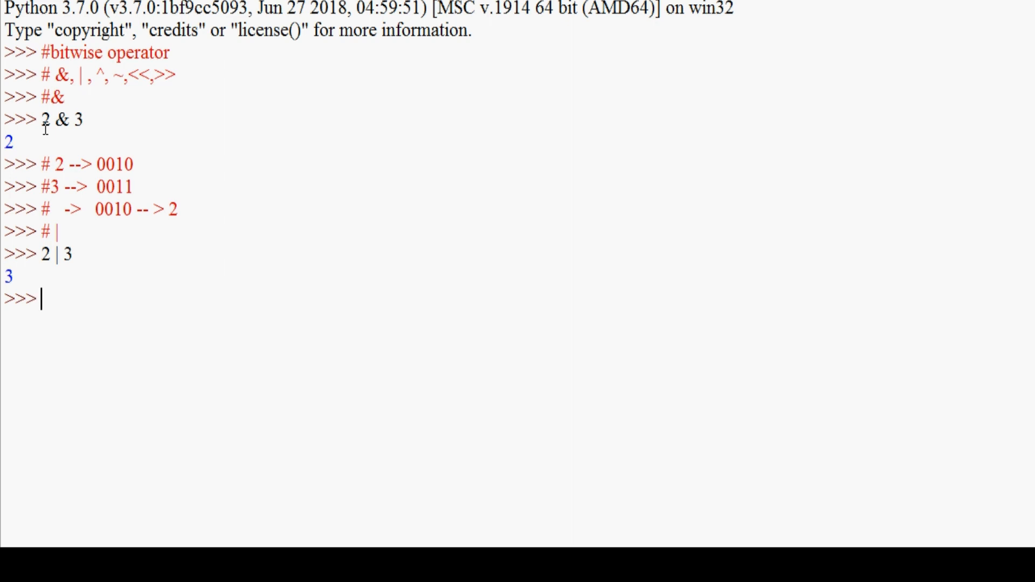
{"action": "mouse_move", "coordinate": [53, 172]}
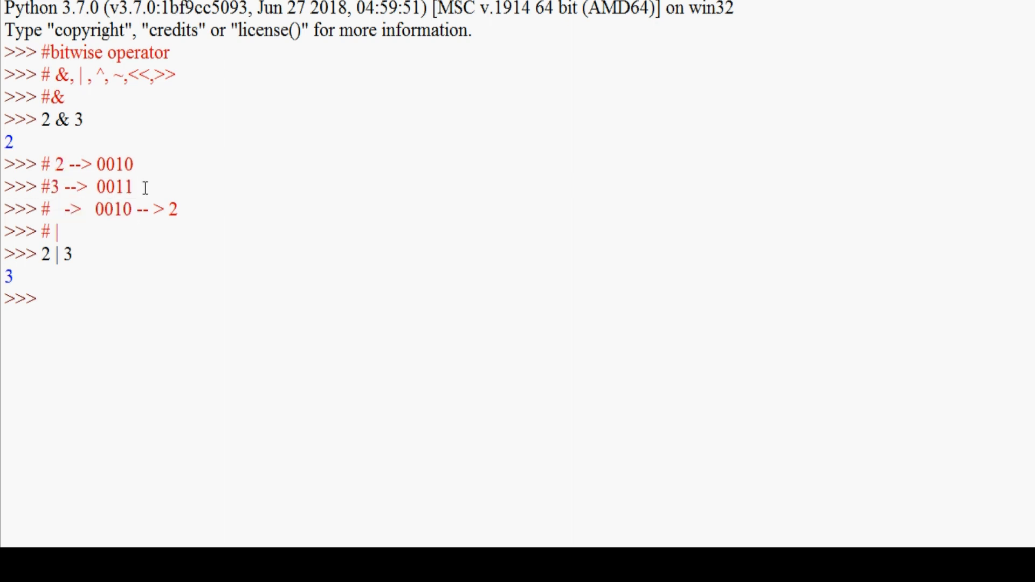
{"action": "mouse_move", "coordinate": [157, 192]}
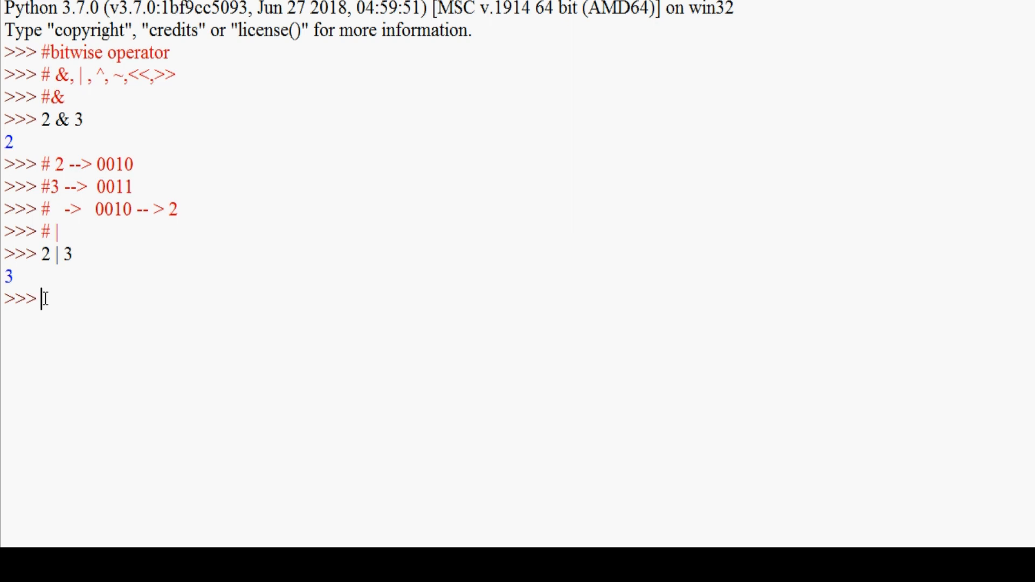
- Write the comment explaining the OR result as 0011 -> 3
{"action": "type", "text": "# -->"}
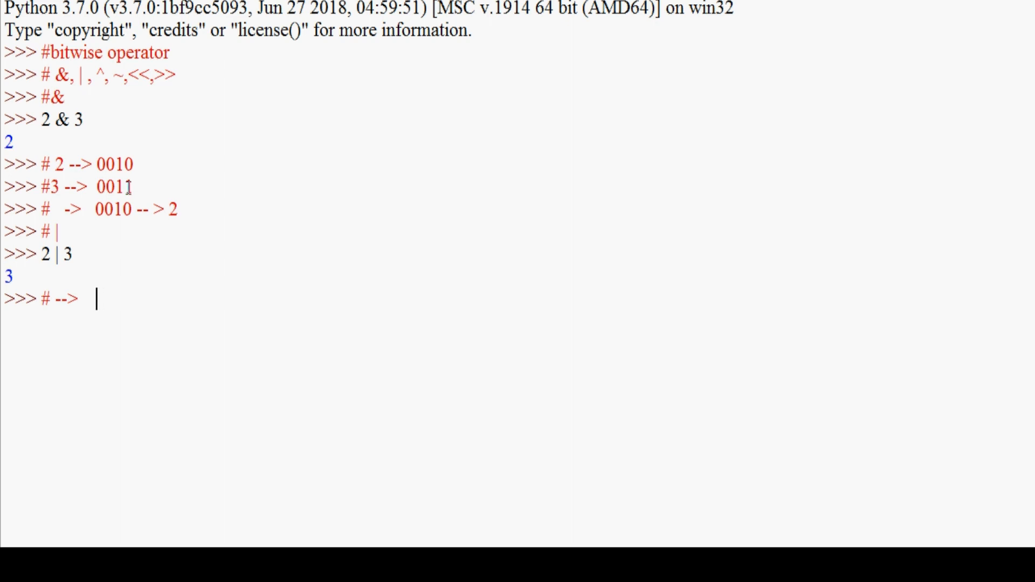
{"action": "type", "text": "00"}
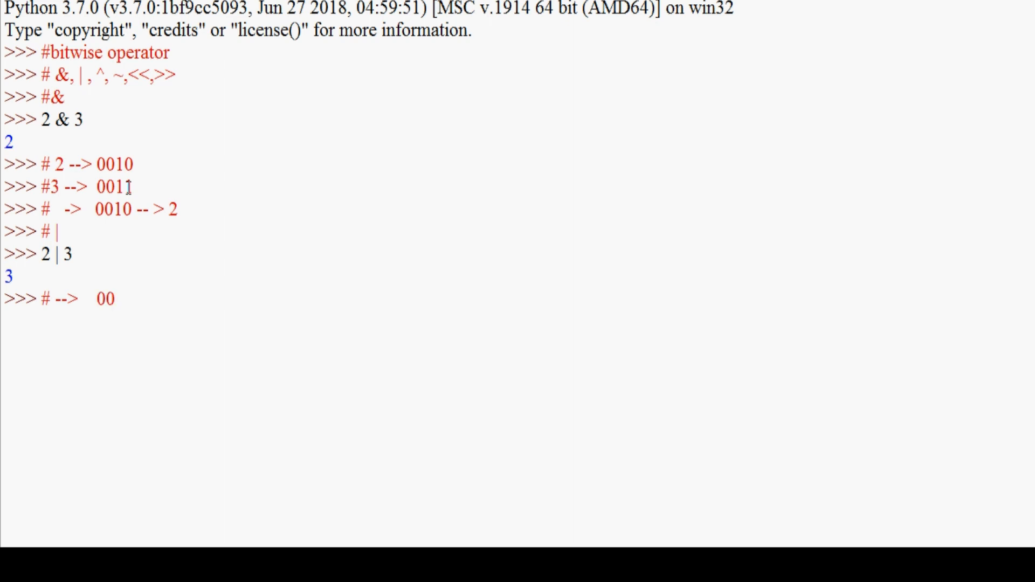
{"action": "type", "text": "11"}
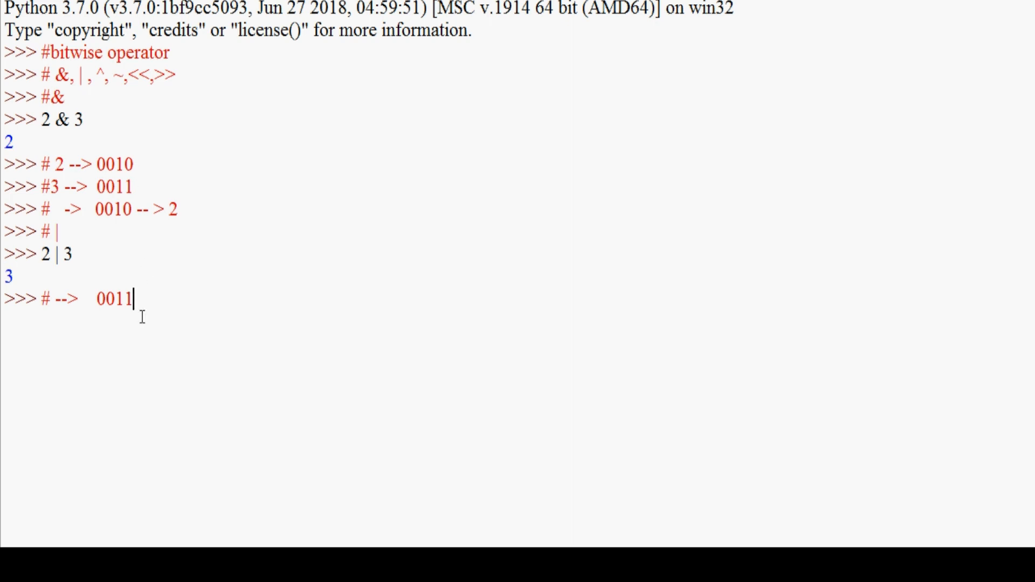
{"action": "mouse_move", "coordinate": [131, 195]}
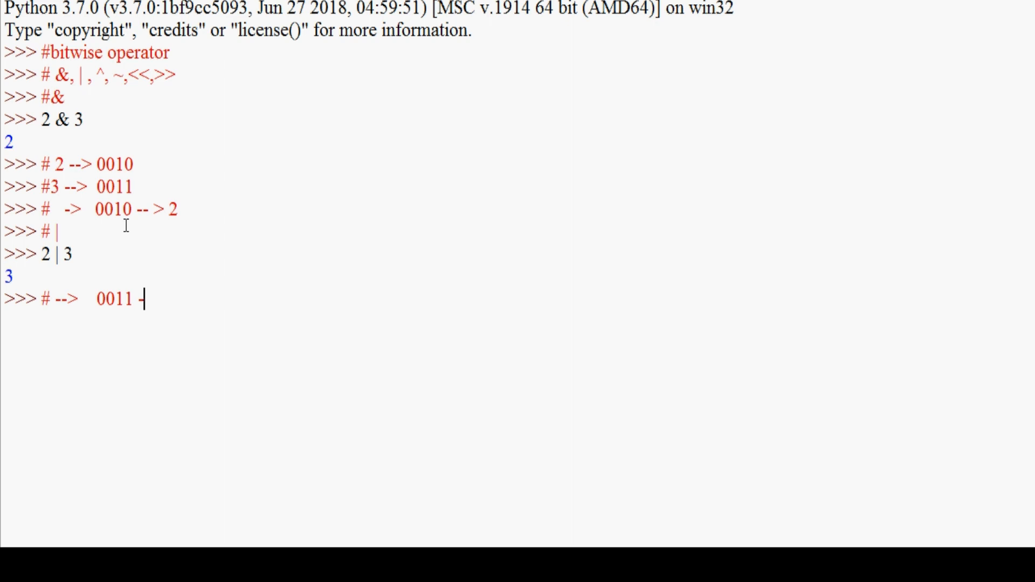
{"action": "type", "text": ">"}
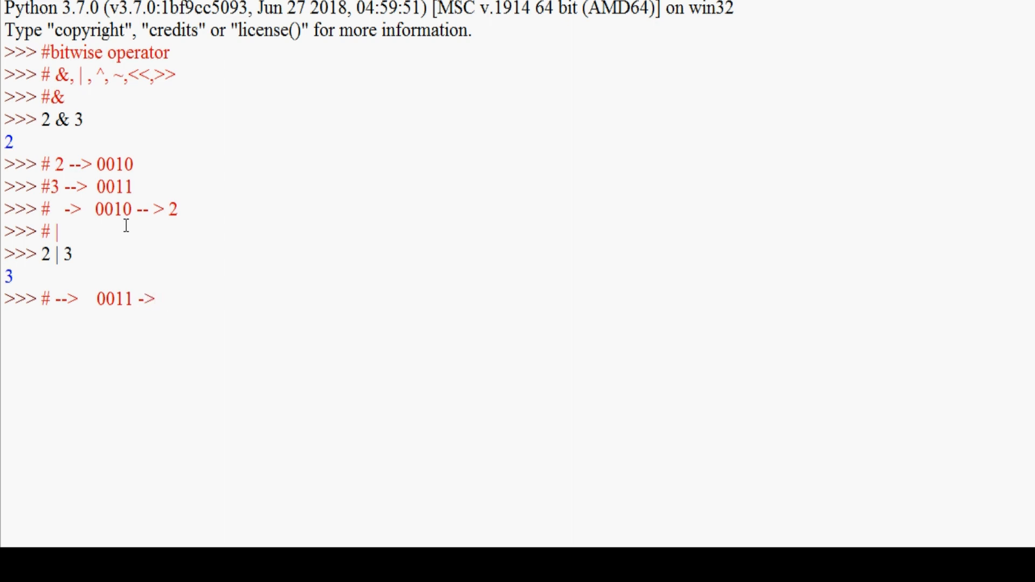
{"action": "type", "text": "3"}
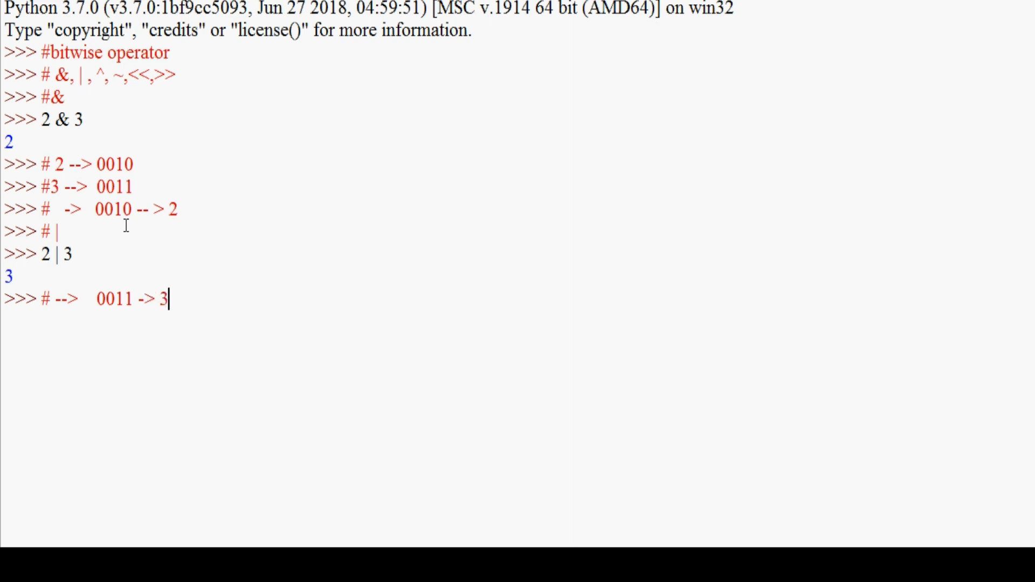
{"action": "key", "text": "enter"}
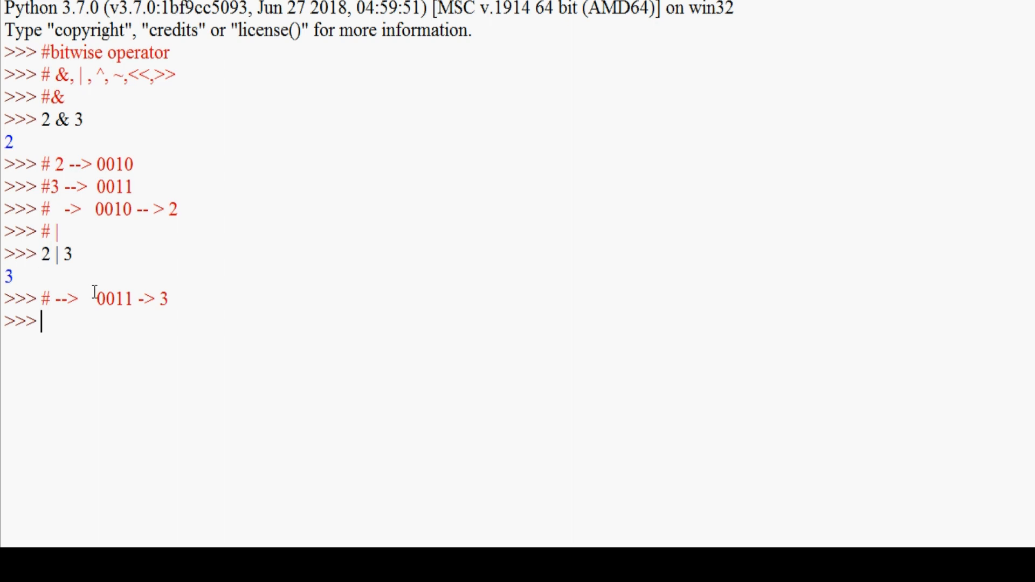
{"action": "mouse_move", "coordinate": [342, 386]}
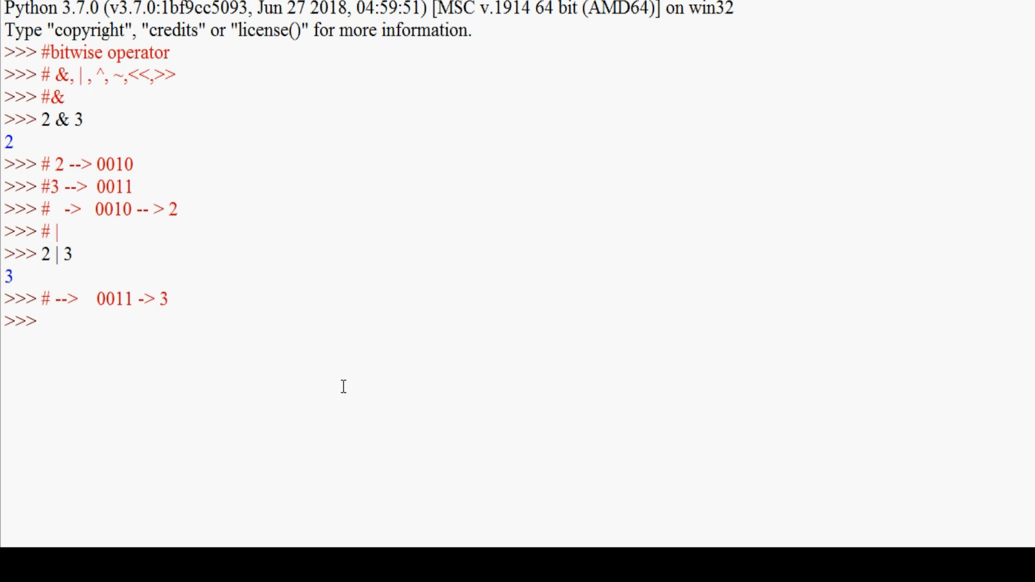
- Evaluate 2 ^ 3 to 1 and write the comment explaining it as 0001 -> 1
{"action": "type", "text": "2 ^ 3"}
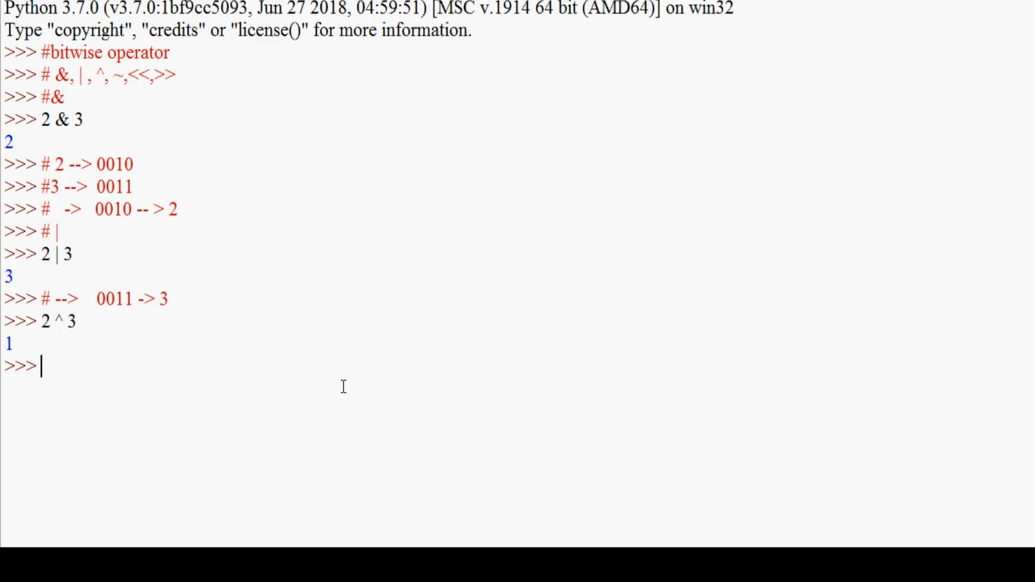
{"action": "type", "text": "# --"}
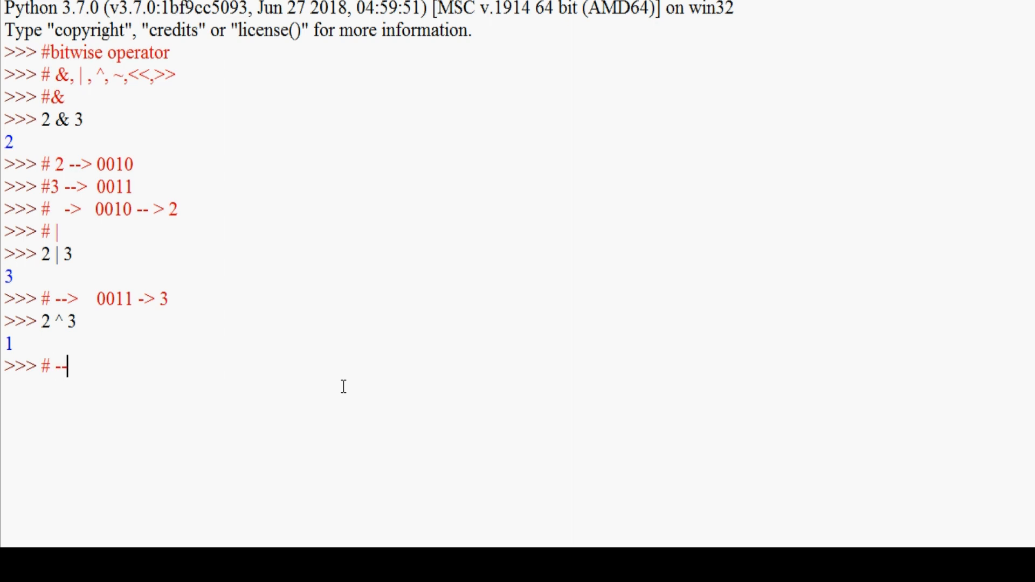
{"action": "type", "text": ">"}
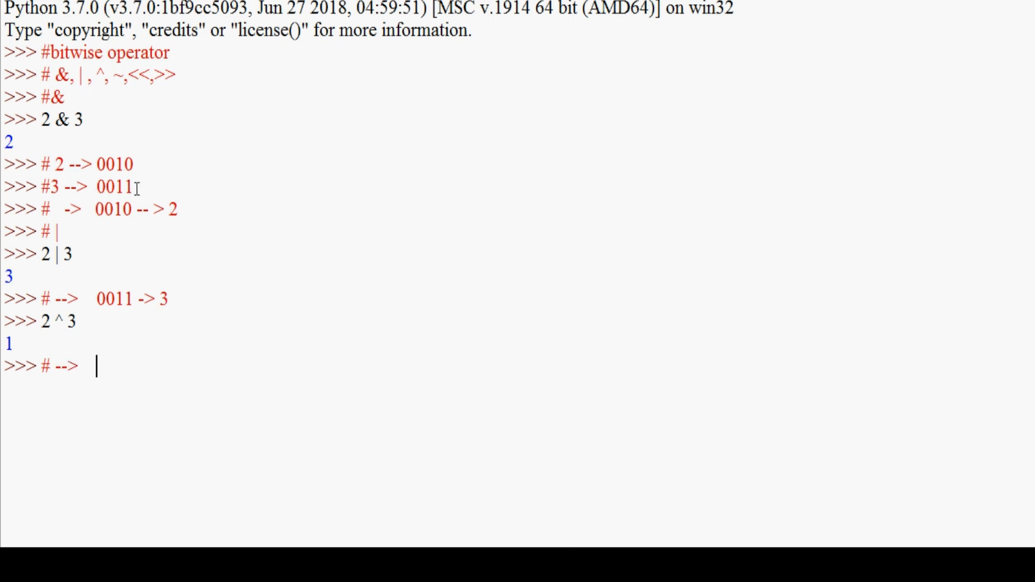
{"action": "mouse_move", "coordinate": [131, 180]}
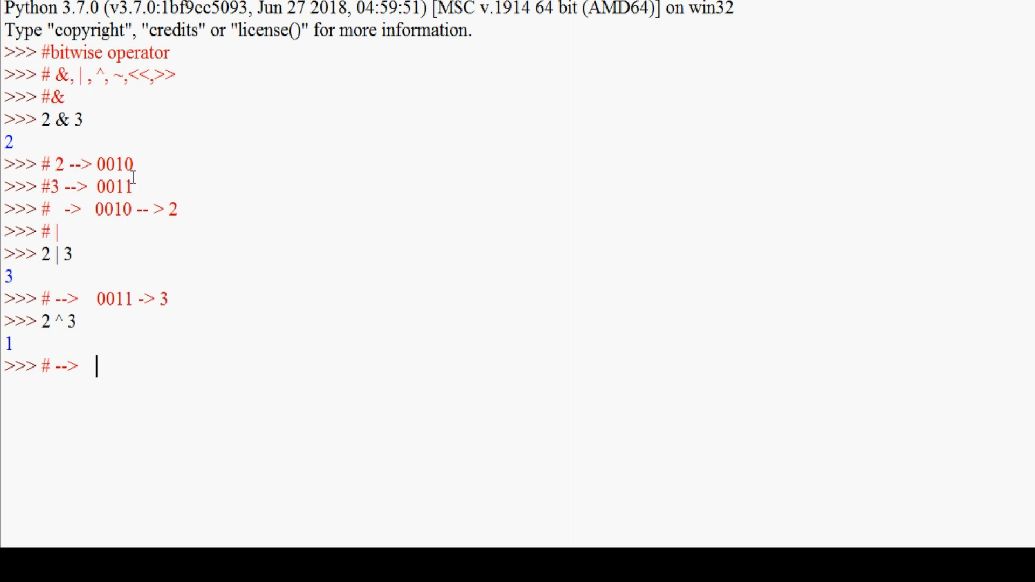
{"action": "type", "text": "0001"}
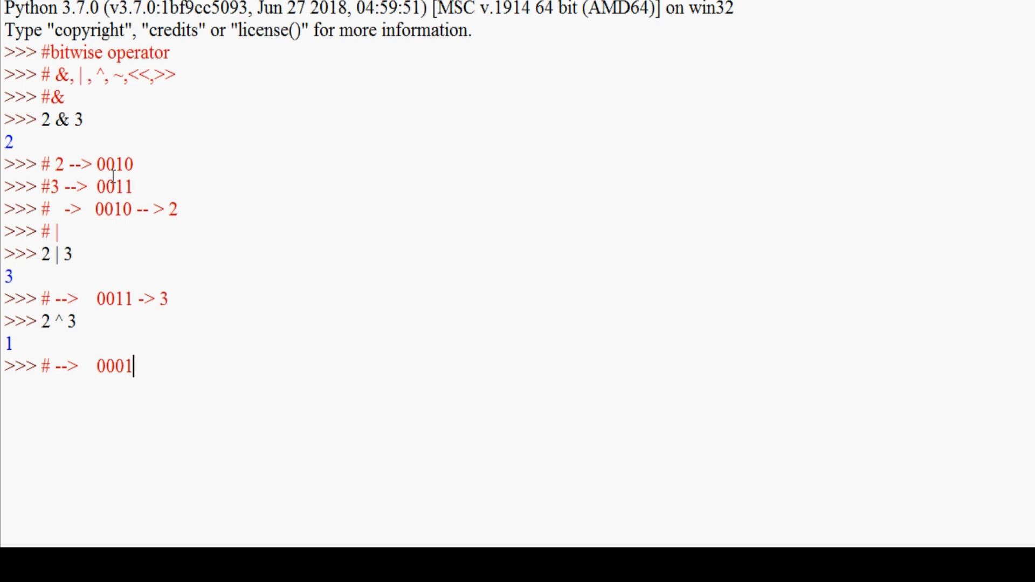
{"action": "type", "text": "->"}
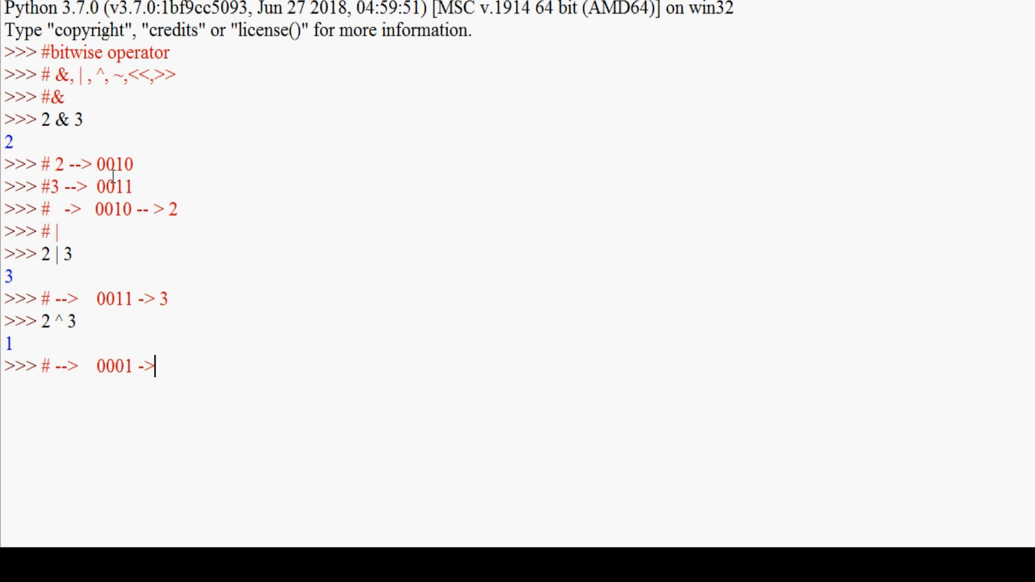
{"action": "type", "text": "1"}
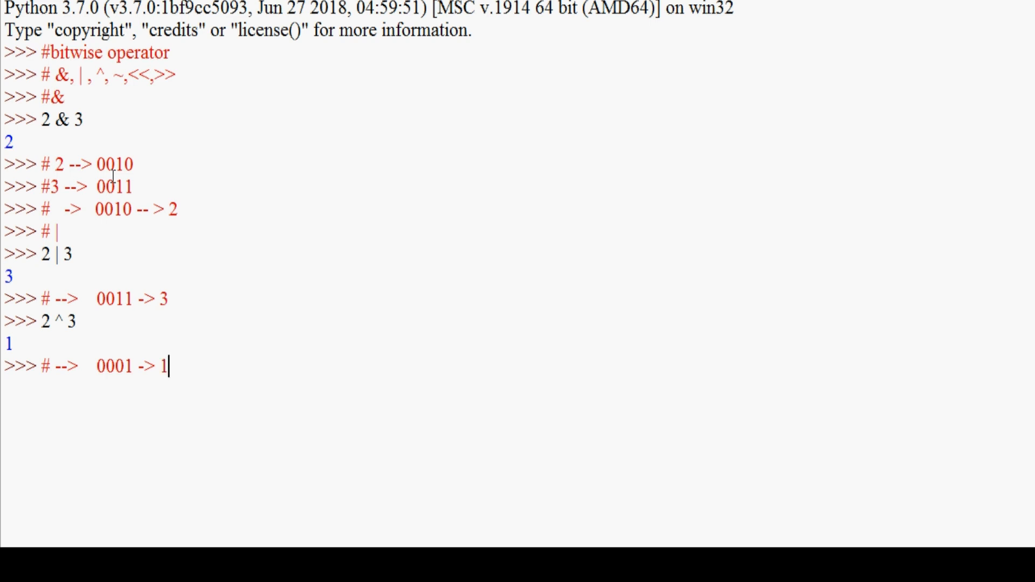
{"action": "key", "text": "enter"}
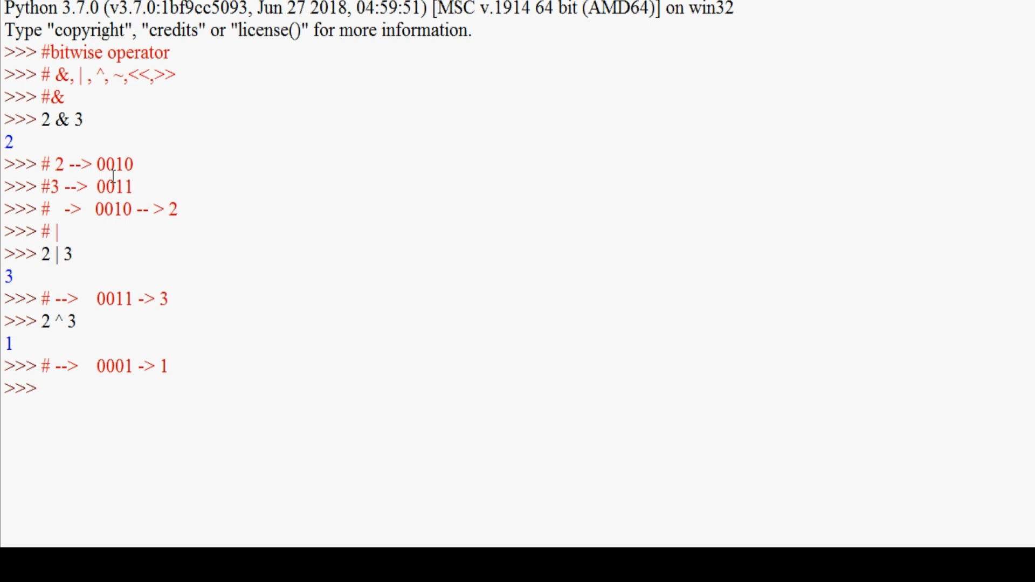
- Enter the #~ heading and evaluate ~2, which returns -3
{"action": "type", "text": "#~"}
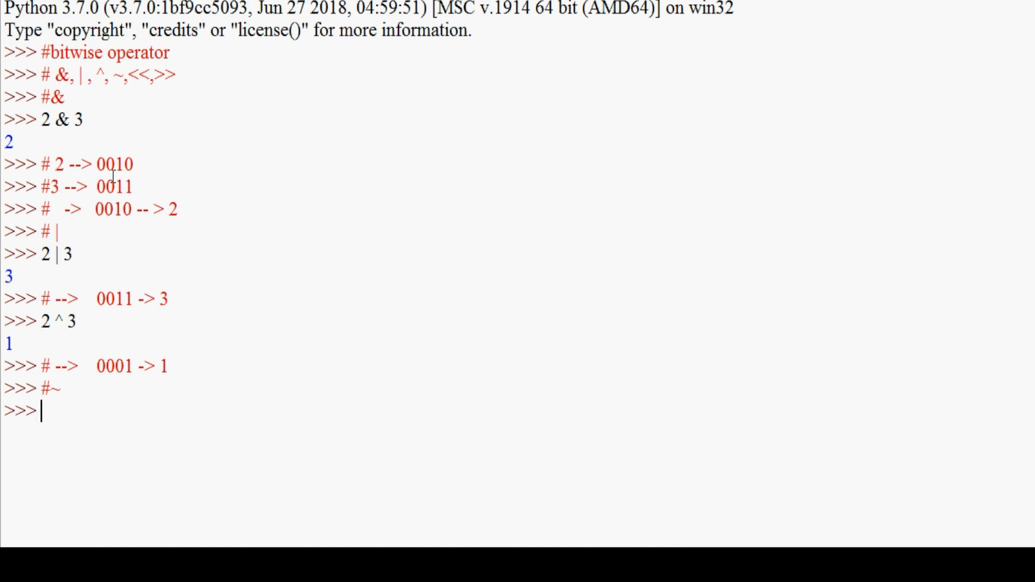
{"action": "type", "text": "~2"}
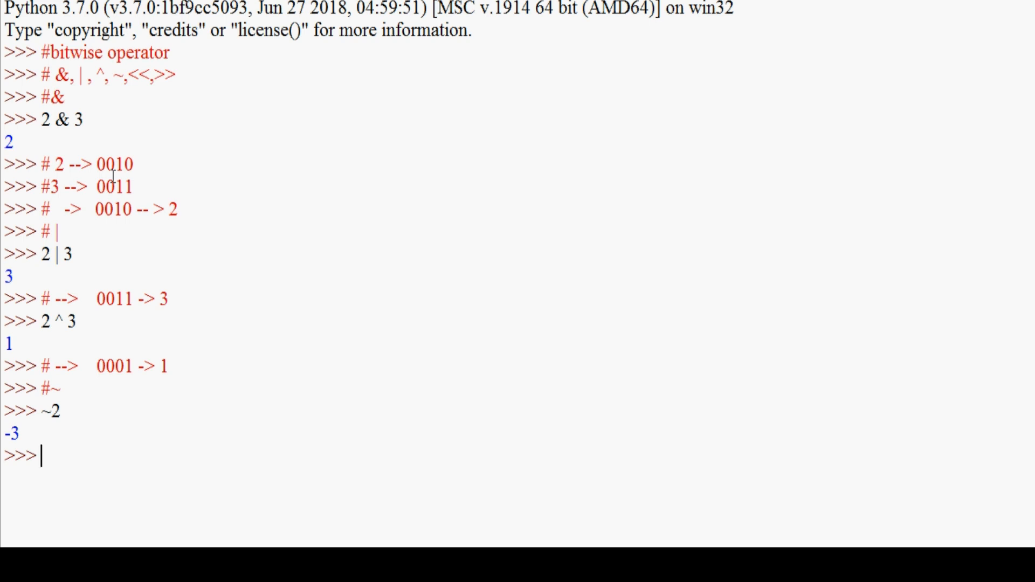
{"action": "type", "text": "-"}
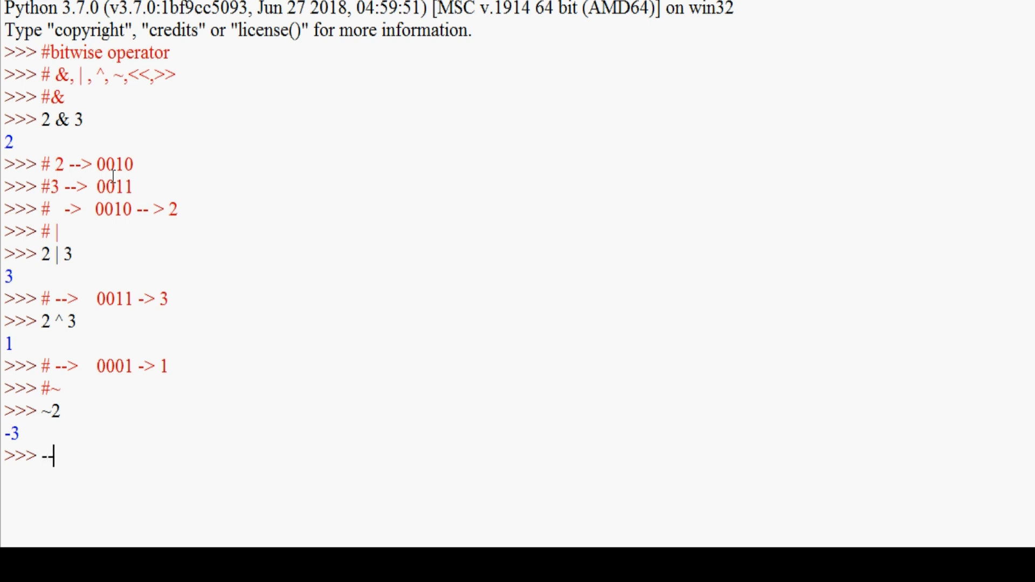
{"action": "type", "text": "#"}
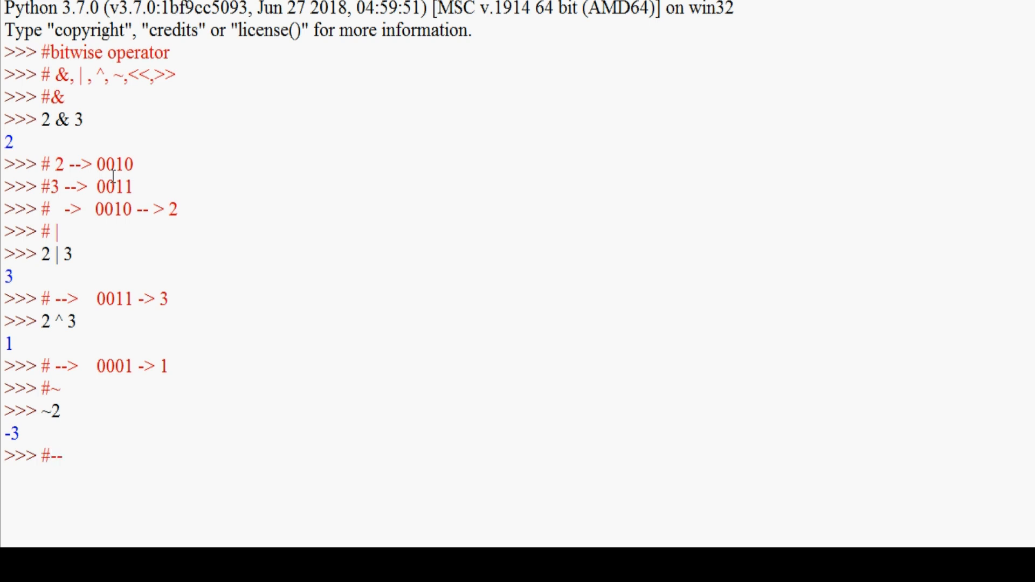
{"action": "type", "text": ">"}
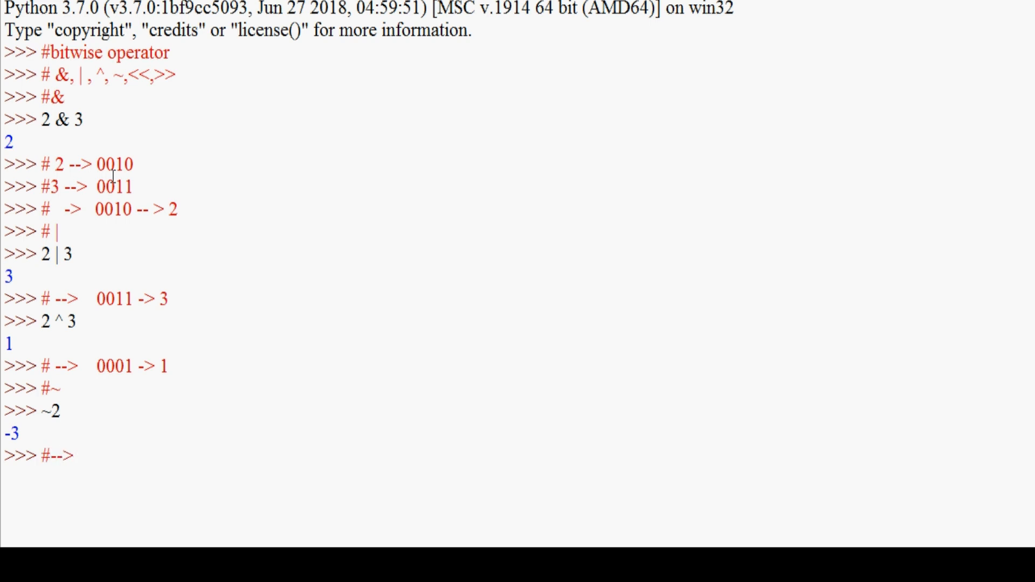
- Write the comment explaining the result as -(2+1) and begin evaluating -(2+1)
{"action": "type", "text": "-"}
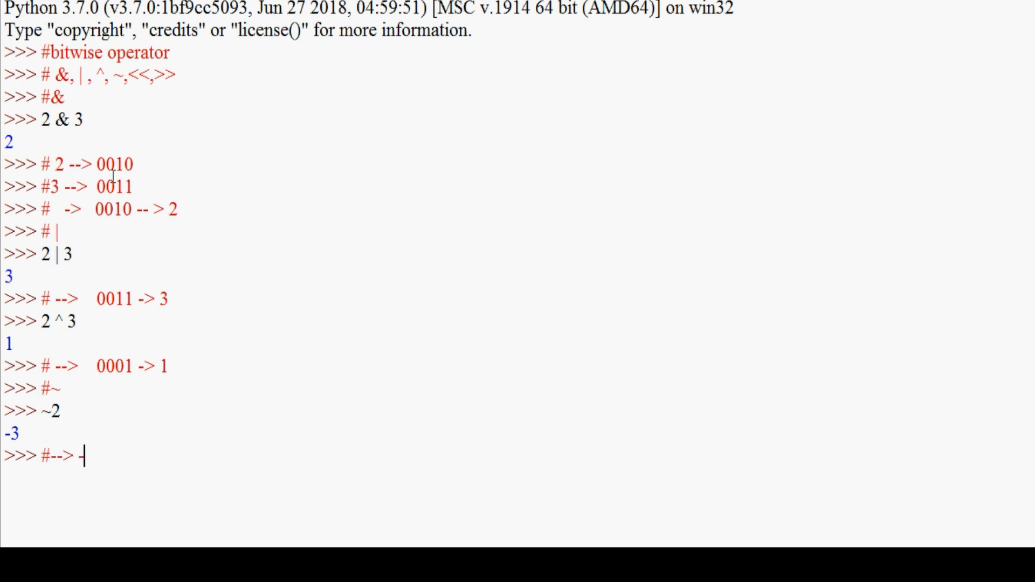
{"action": "type", "text": "("}
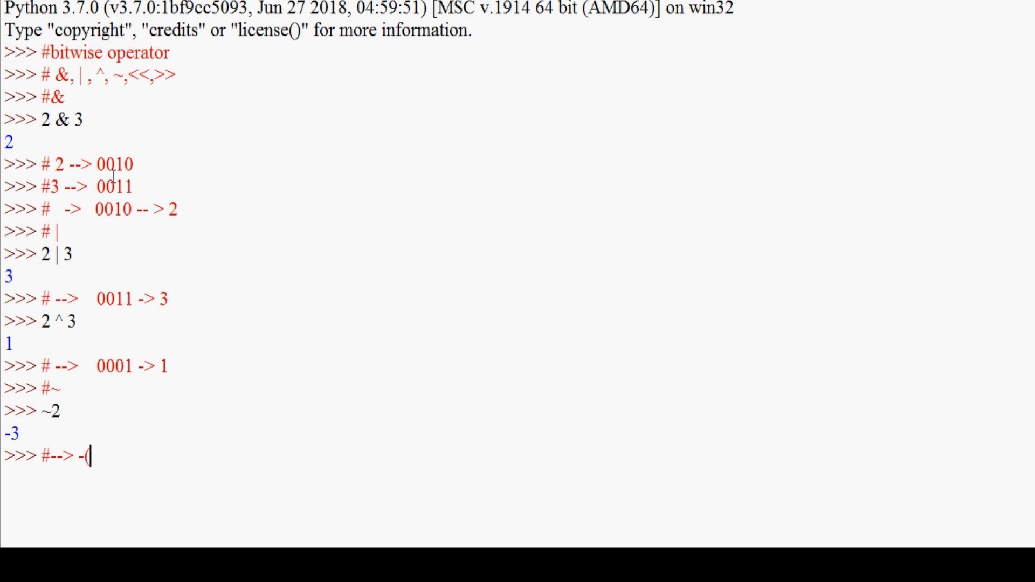
{"action": "type", "text": "2+1"}
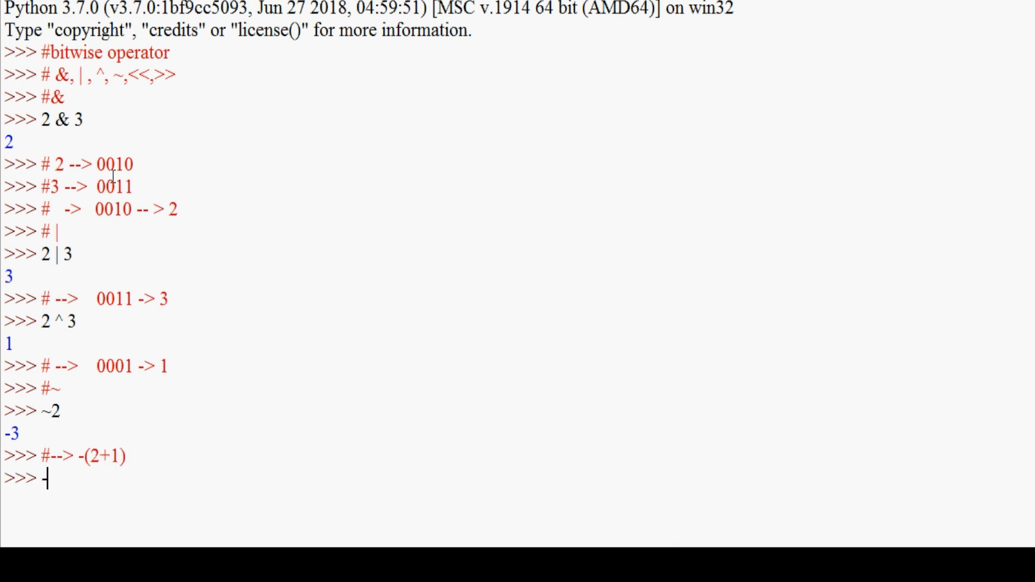
{"action": "type", "text": "29"}
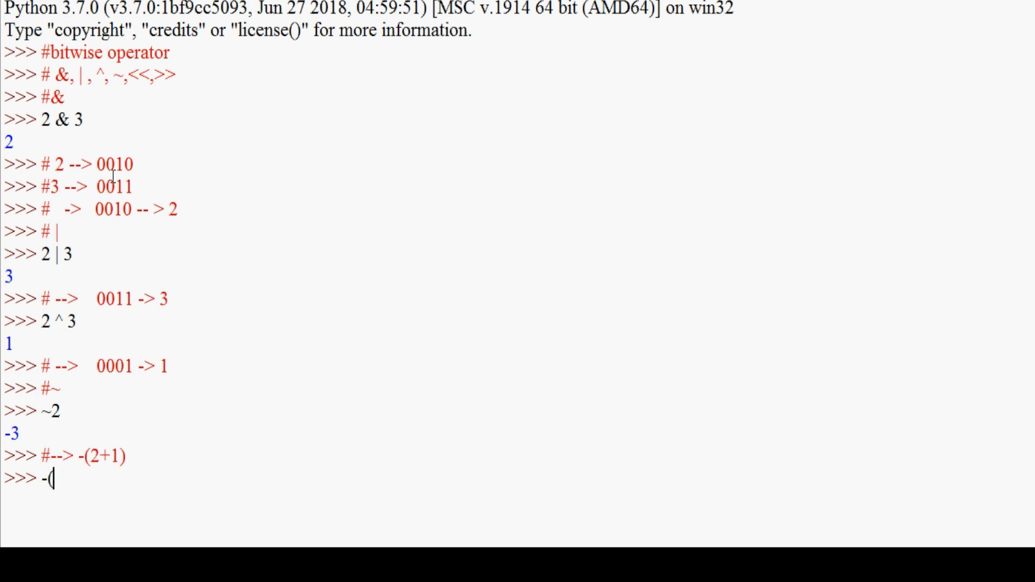
{"action": "type", "text": "2+1"}
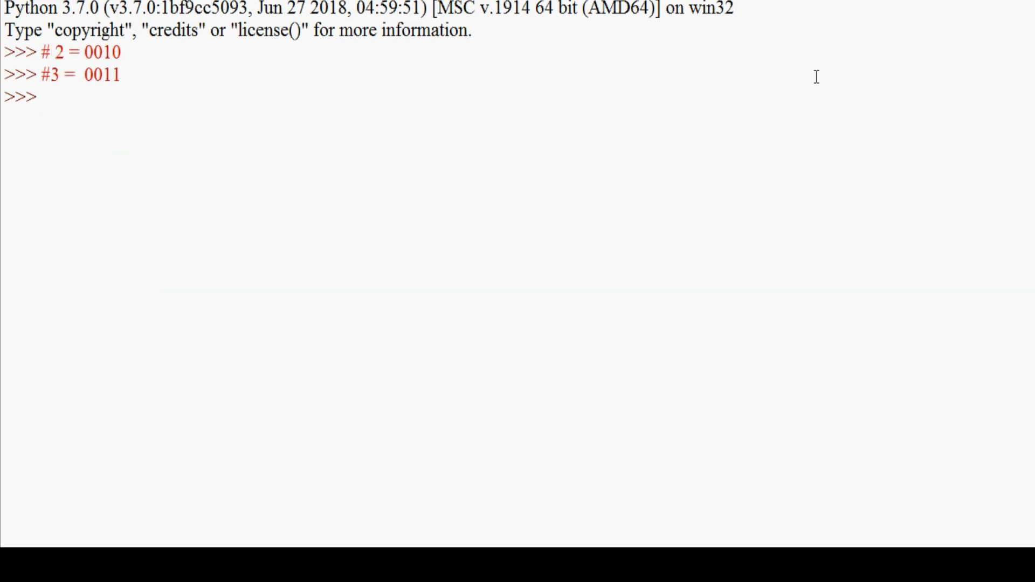
- Enter the #<< heading and evaluate 2 << 1, which returns 4
{"action": "type", "text": "<<"}
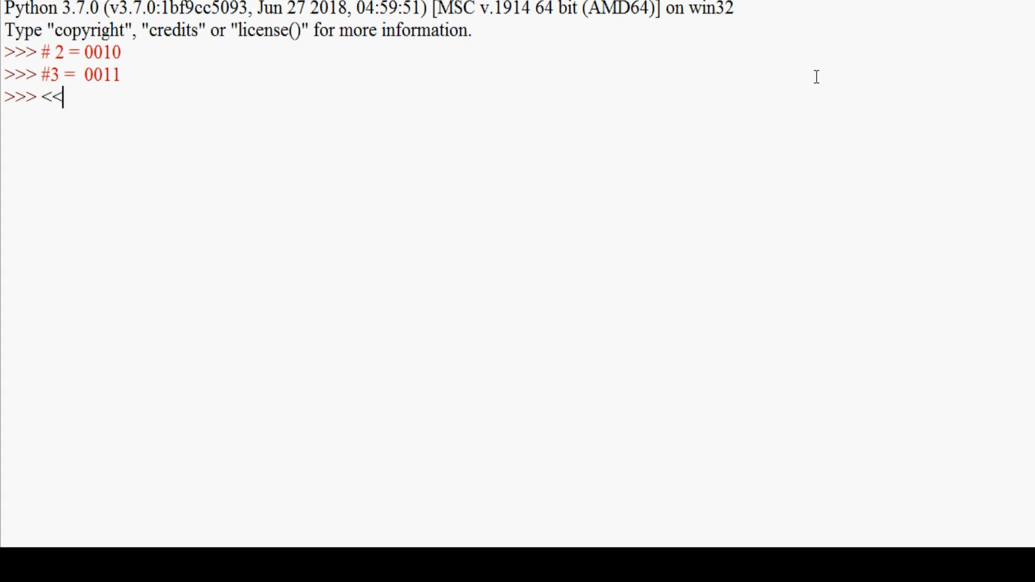
{"action": "type", "text": "#"}
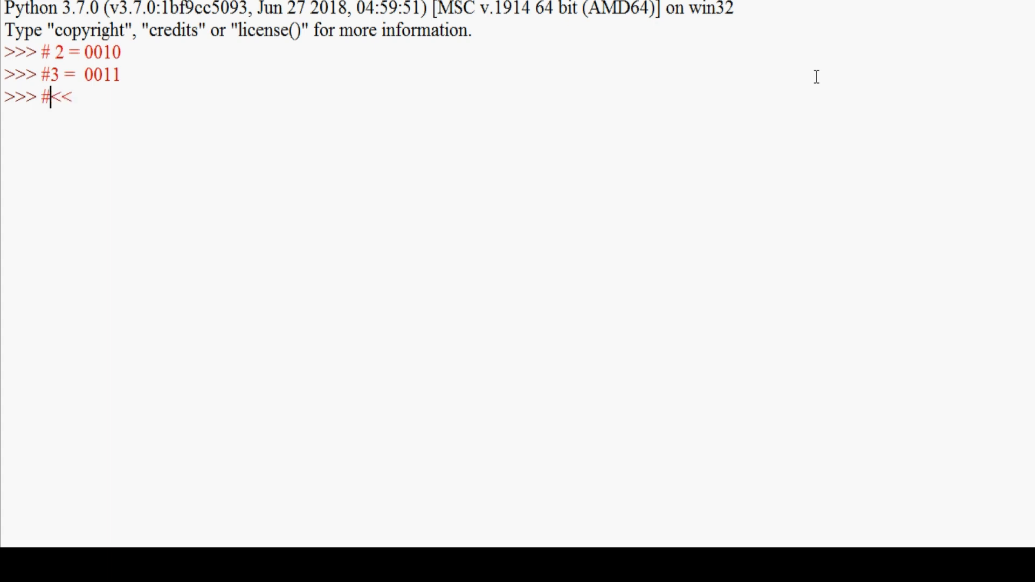
{"action": "key", "text": "enter"}
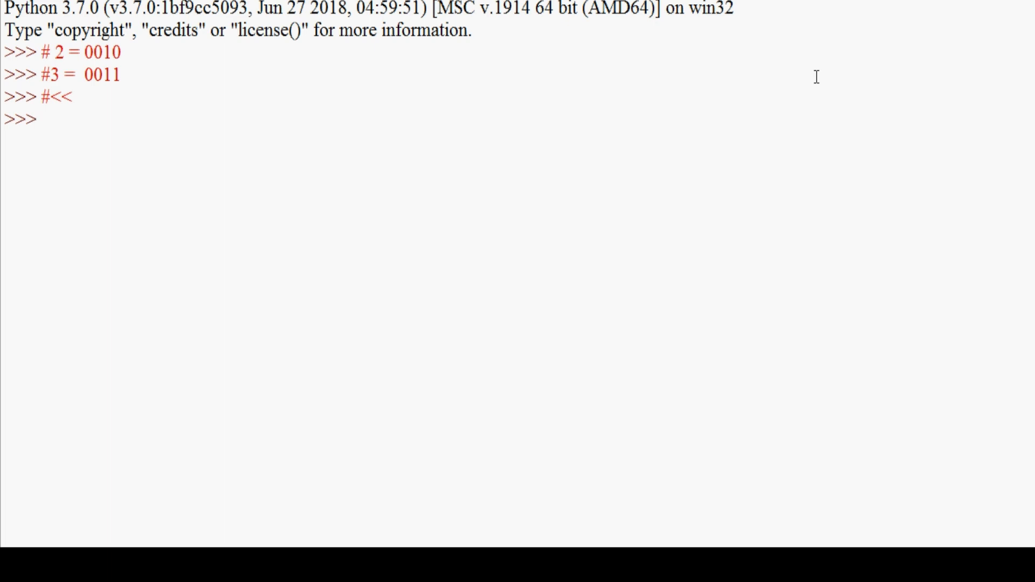
{"action": "type", "text": "2"}
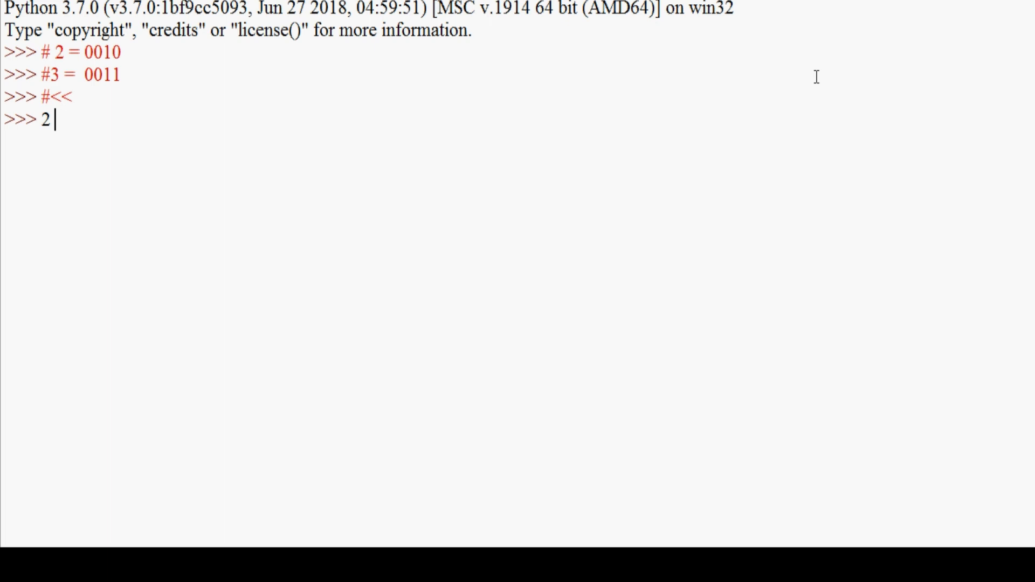
{"action": "type", "text": "<< 1"}
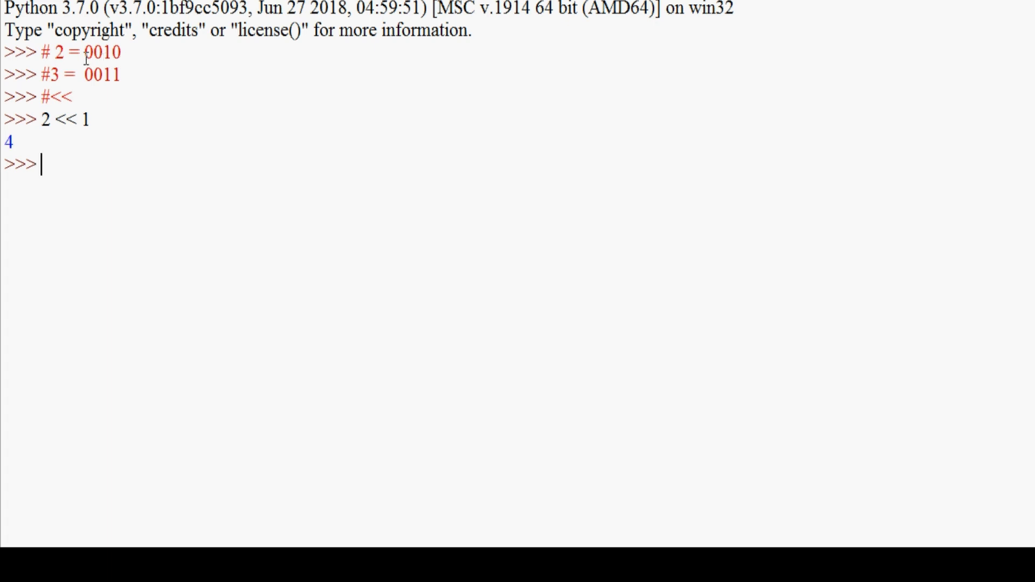
- Write the comment #0100 giving the binary form of the result 4
{"action": "double_click", "coordinate": [101, 51]}
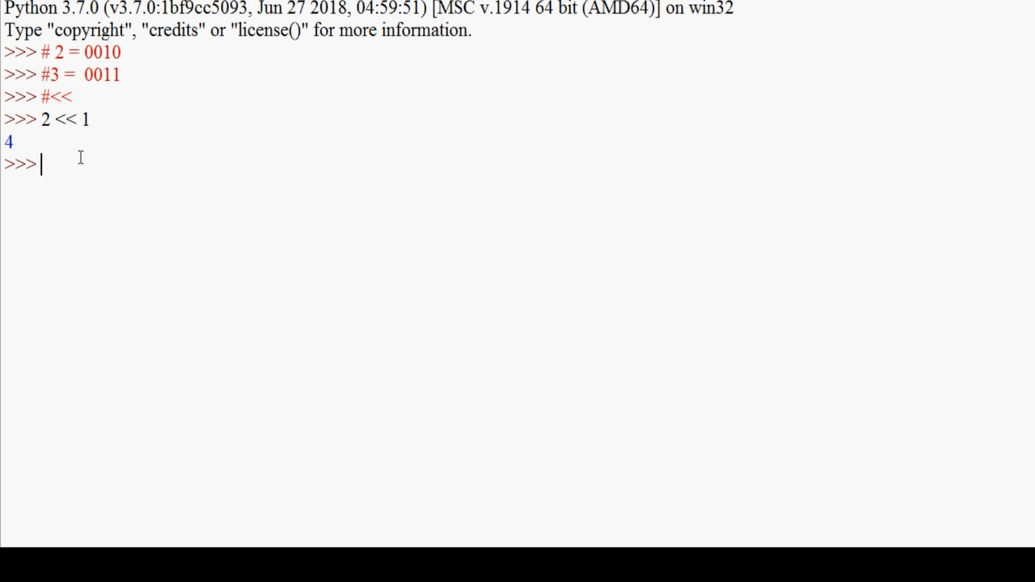
{"action": "type", "text": "0"}
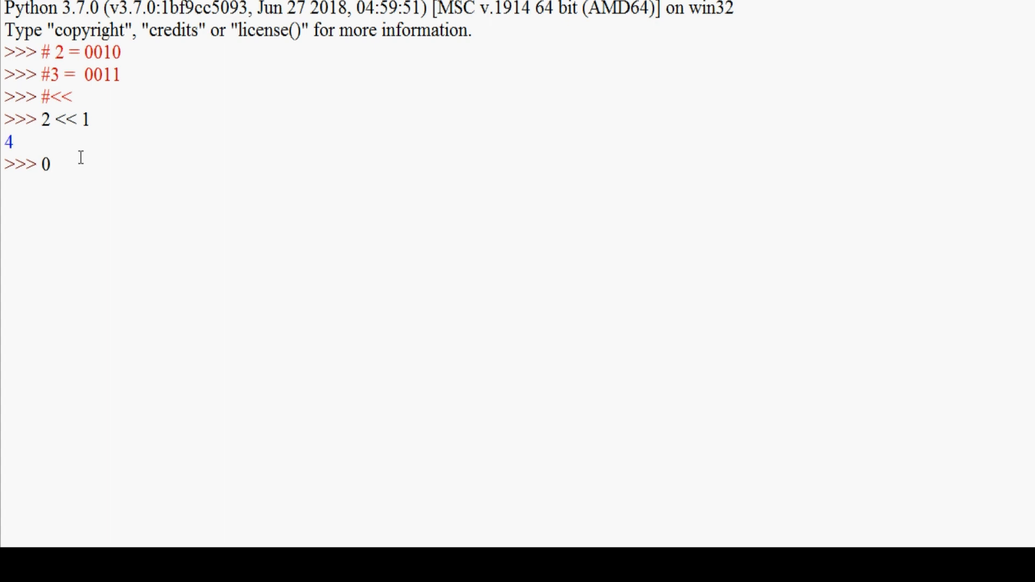
{"action": "type", "text": "100"}
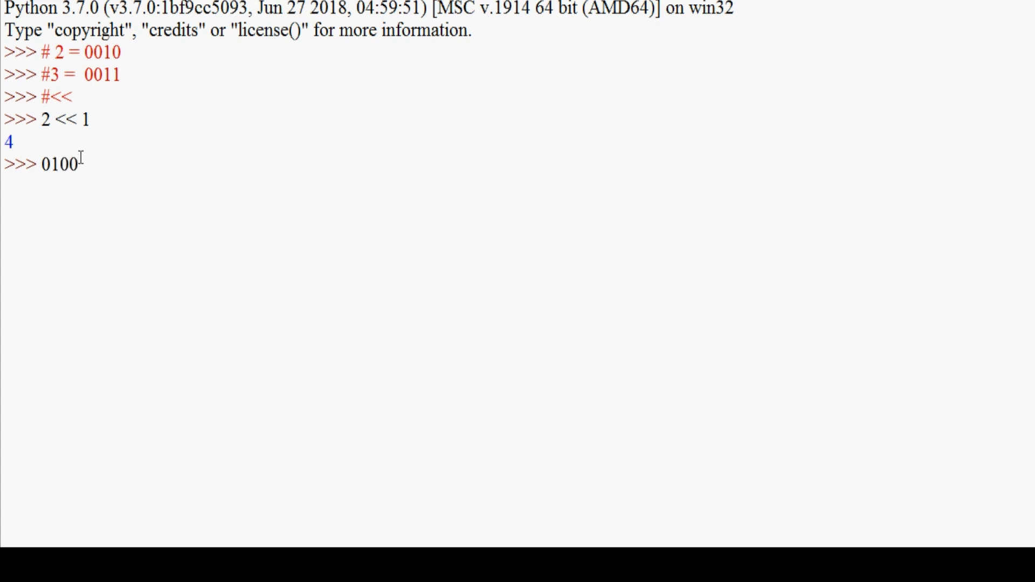
{"action": "key", "text": "enter"}
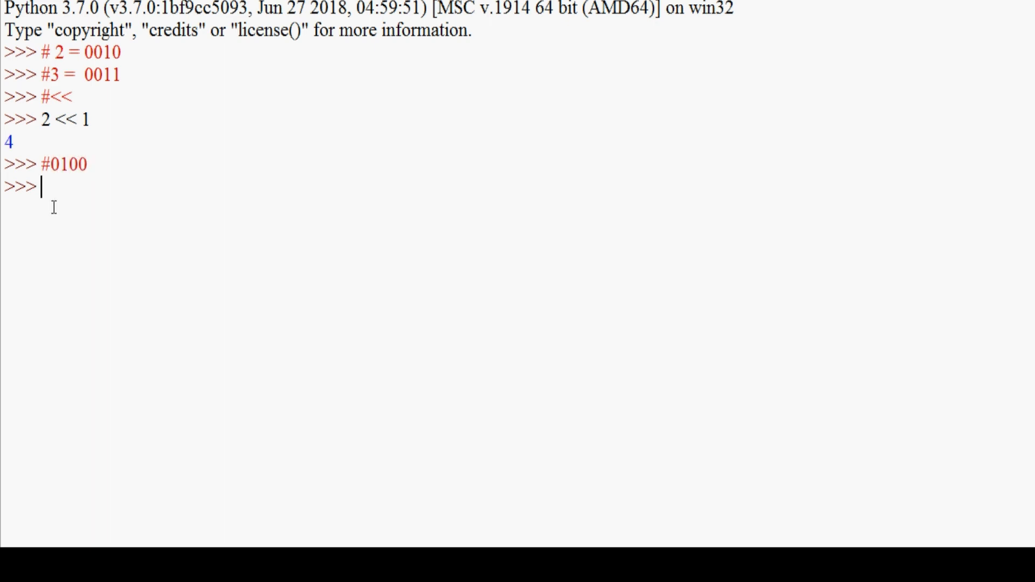
- Enter the #>> heading and evaluate 2 >>1, which returns 1
{"action": "type", "text": "#"}
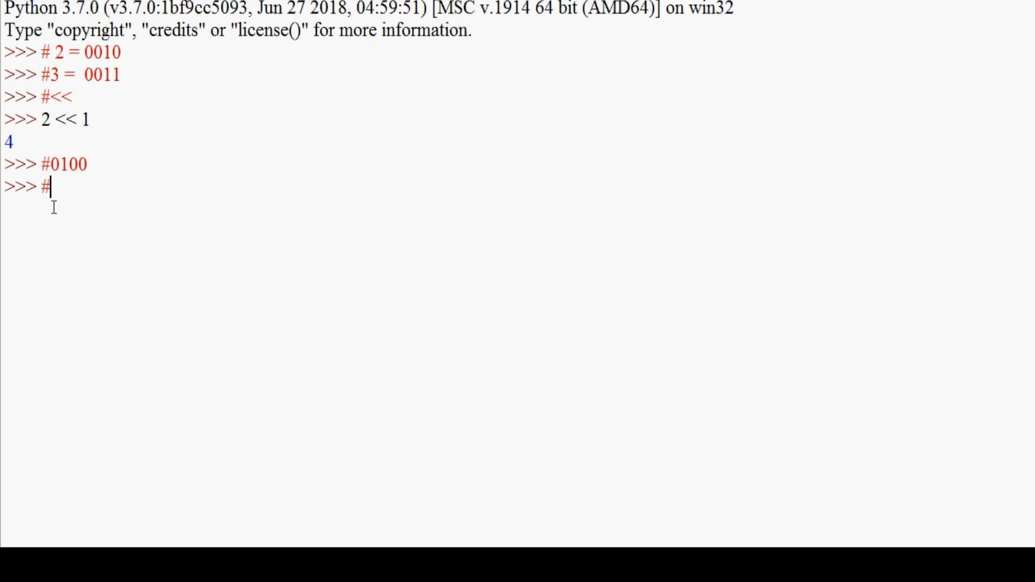
{"action": "type", "text": ">>"}
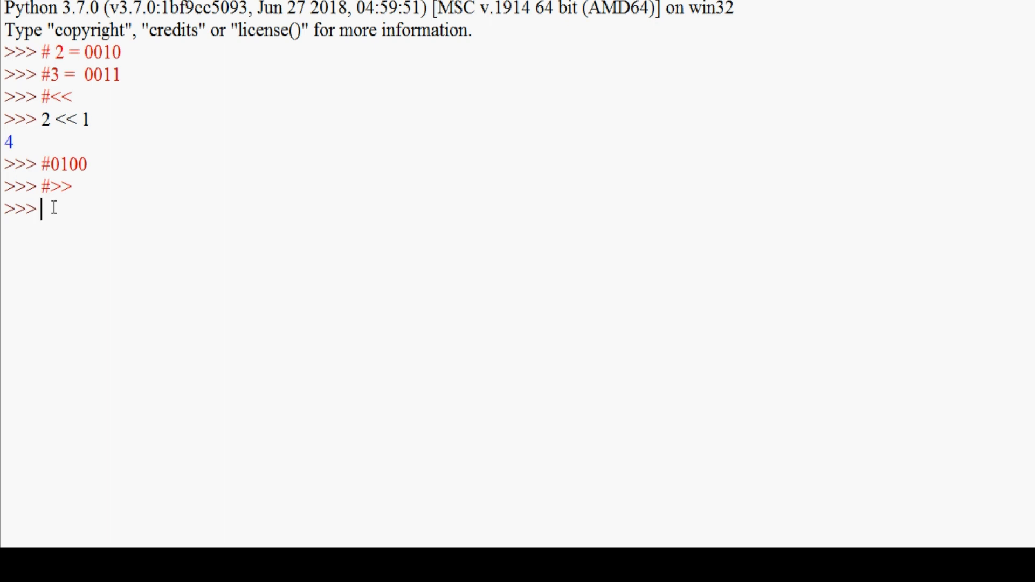
{"action": "type", "text": "2"}
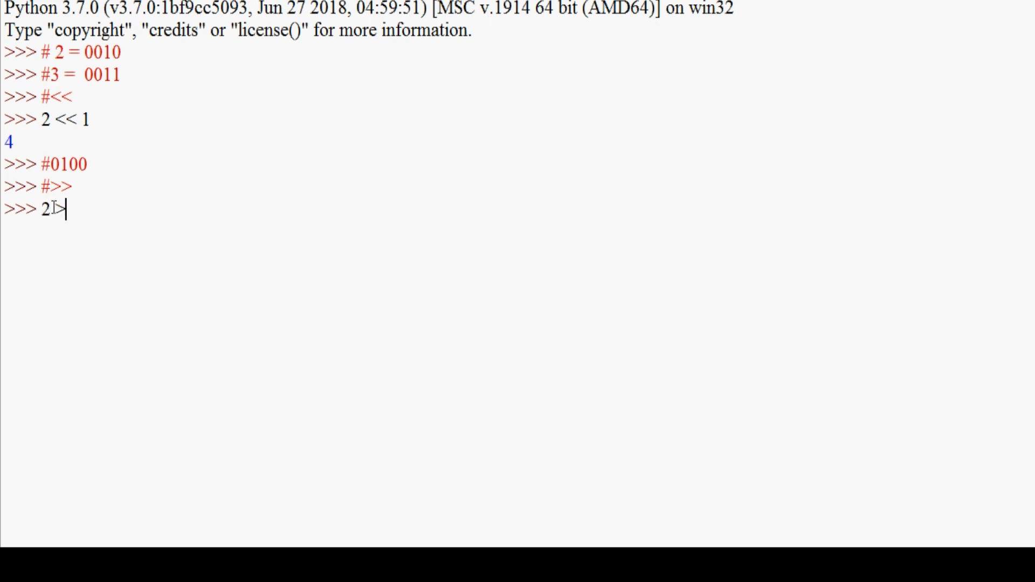
{"action": "type", "text": ">>"}
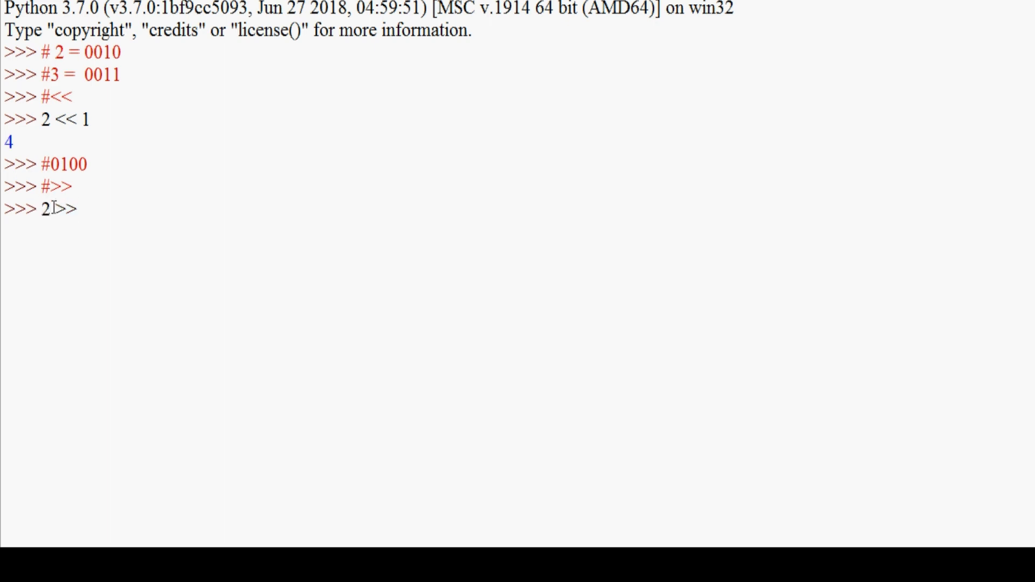
{"action": "type", "text": "1"}
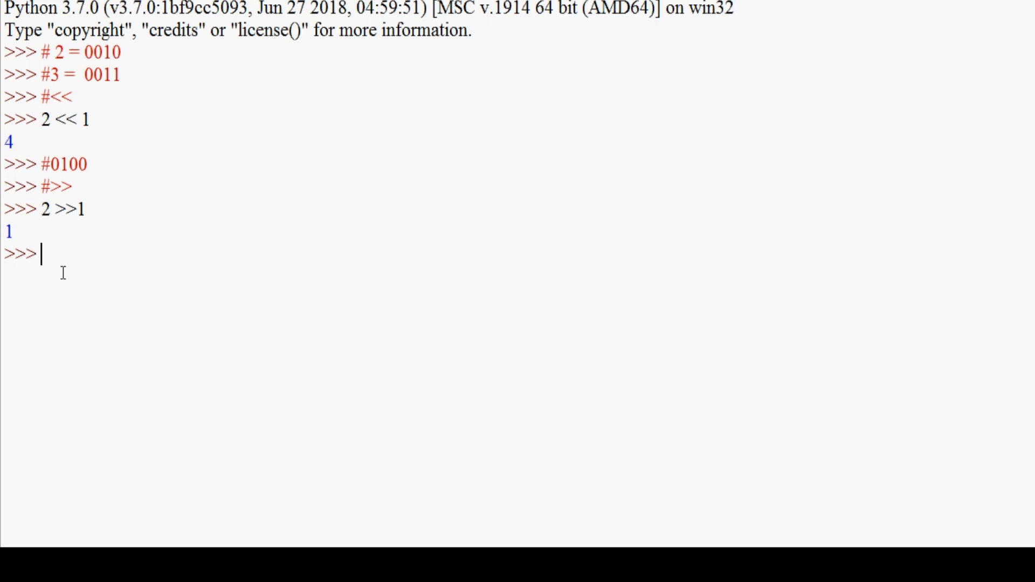
- Write the comment #0001 giving the binary form of the result 1
{"action": "type", "text": "000"}
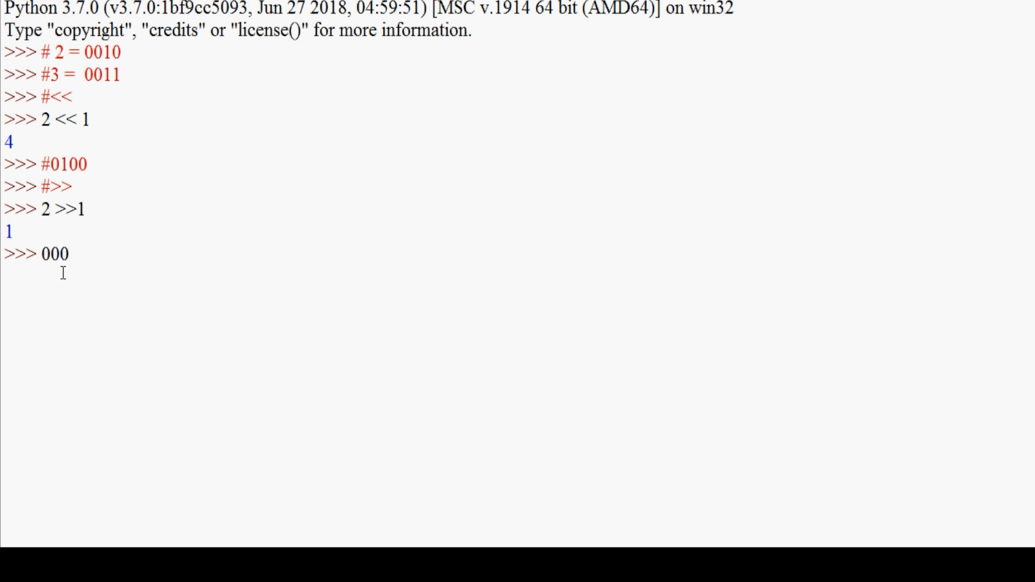
{"action": "type", "text": "1"}
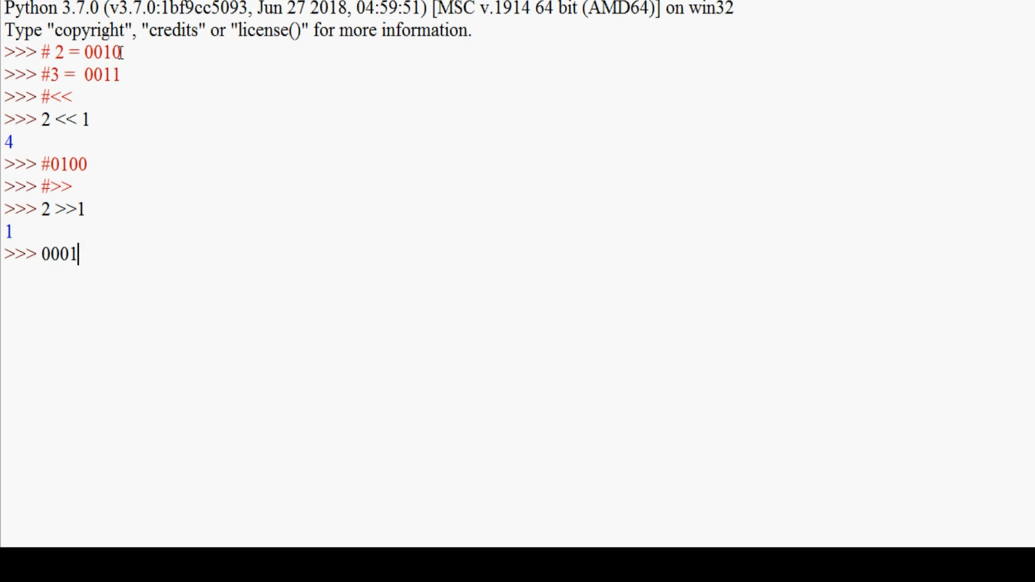
{"action": "type", "text": "#"}
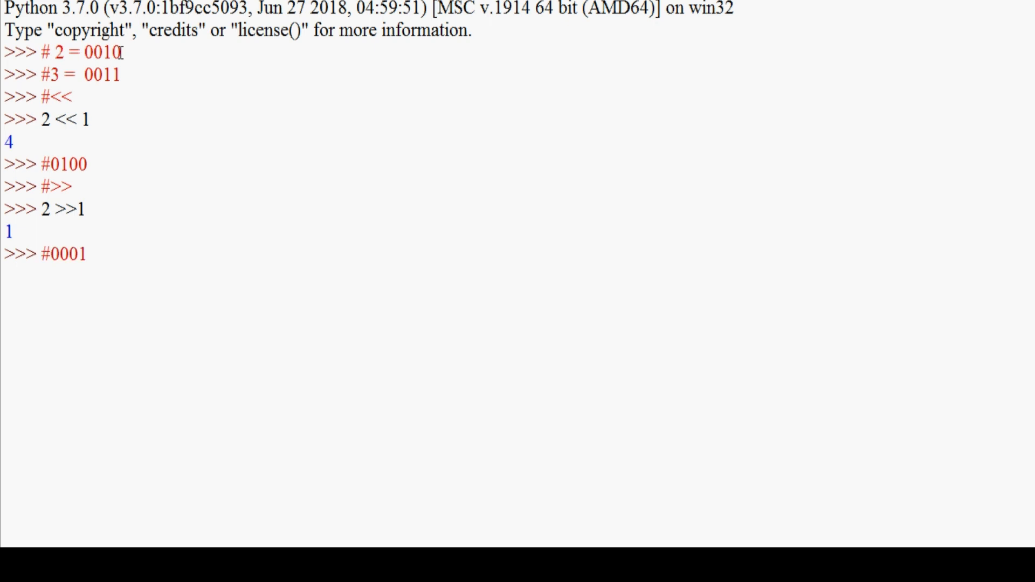